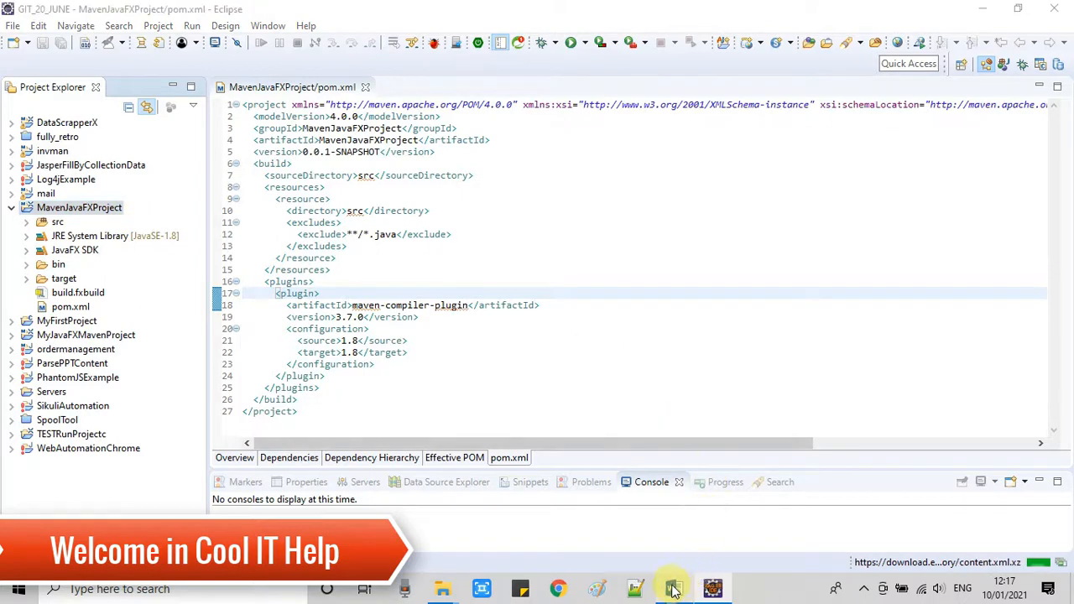
Step: Bring up the Word notes on exporting an executable jar from the taskbar
{"action": "left_click", "coordinate": [674, 589]}
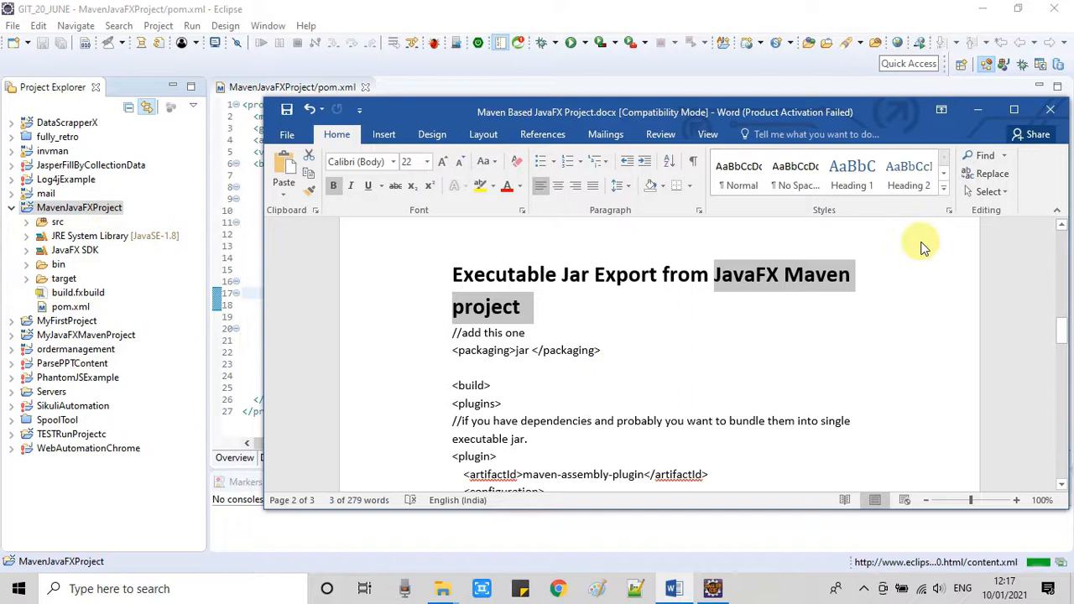
{"action": "mouse_move", "coordinate": [982, 112]}
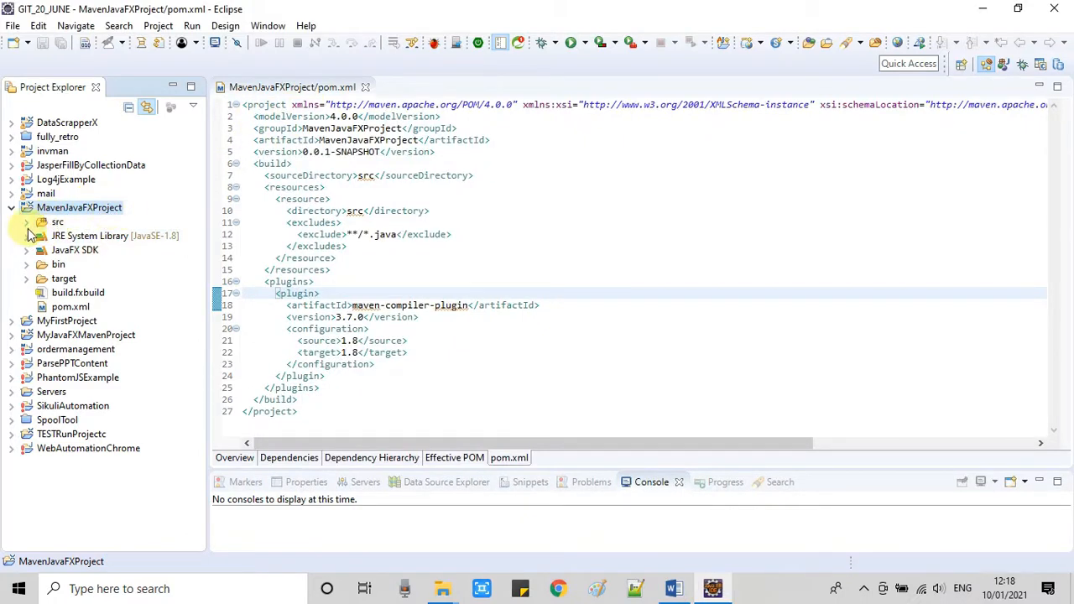
Step: Expand MavenJavaFXProject's src/application package, then select Test.fxml and pom.xml
{"action": "left_click", "coordinate": [26, 222]}
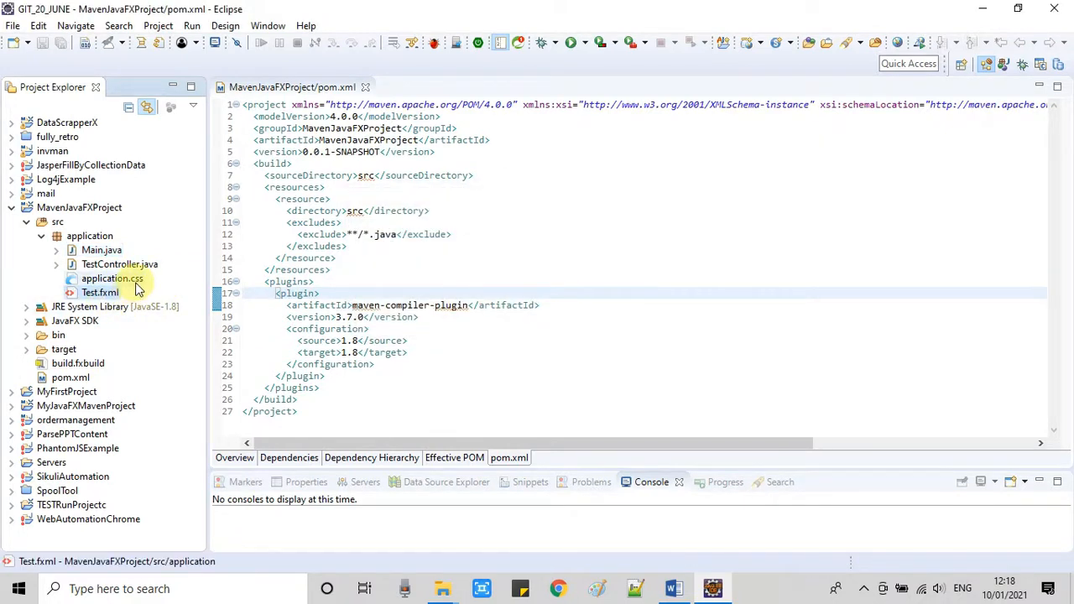
{"action": "left_click", "coordinate": [119, 264]}
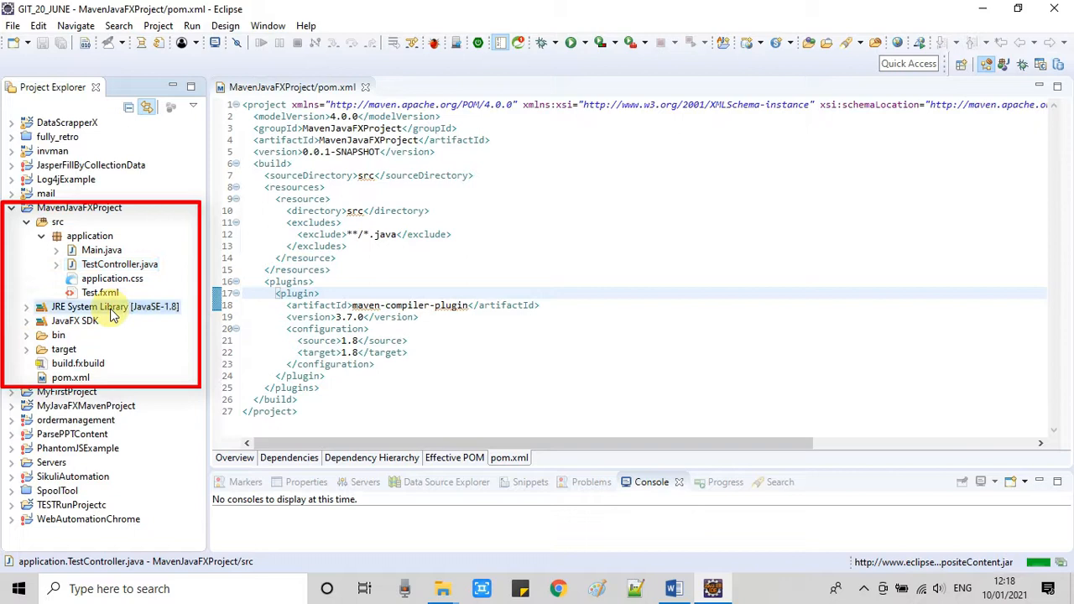
{"action": "mouse_move", "coordinate": [75, 320]}
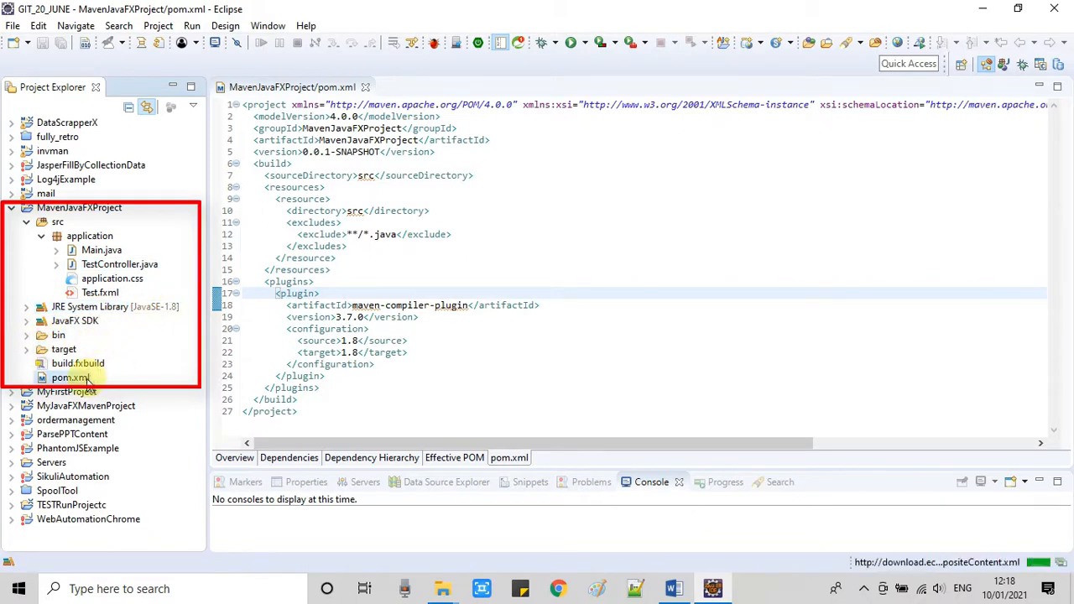
{"action": "left_click", "coordinate": [71, 377]}
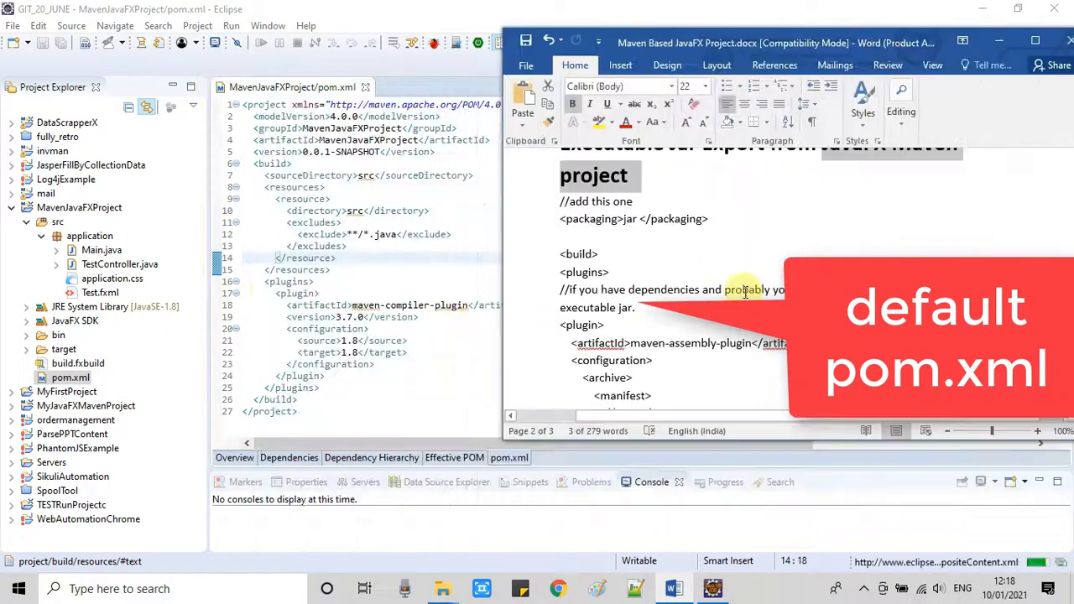
Step: Add <packaging>jar </packaging> after the version line in pom.xml
{"action": "scroll", "scroll_direction": "down", "scroll_amount": 3}
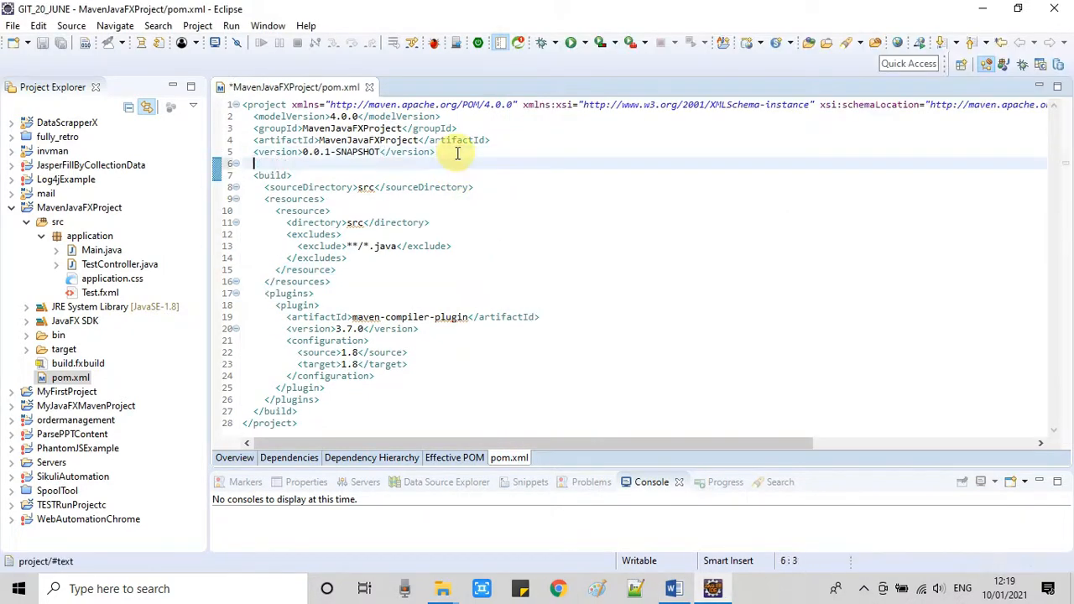
{"action": "type", "text": "<packaging>jar </packaging>"}
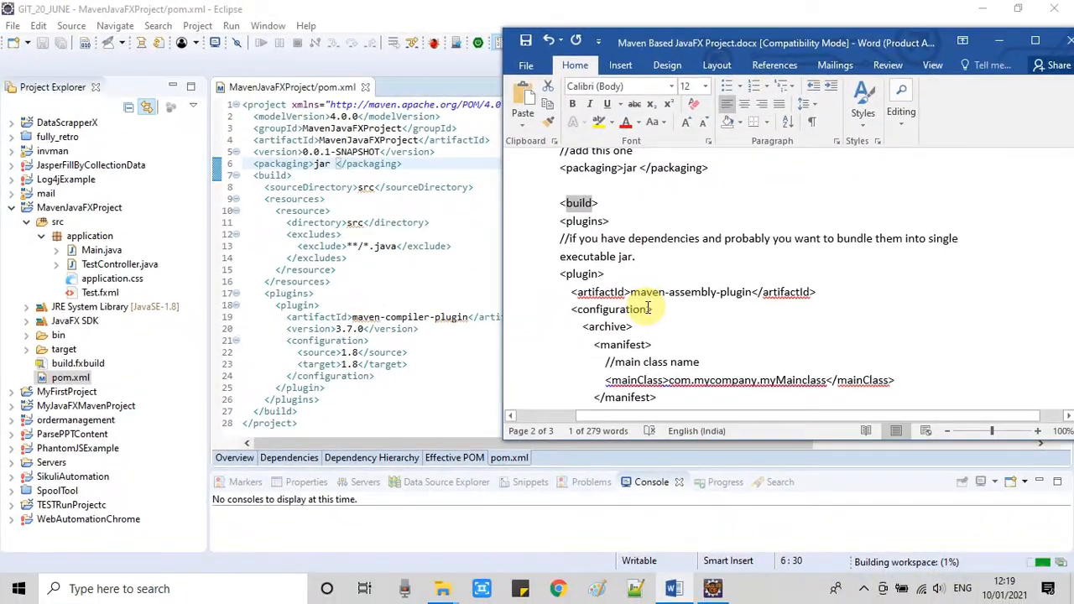
Step: Scroll the Word notes to copy the maven-assembly-plugin jar-with-dependencies block
{"action": "scroll", "scroll_direction": "down", "scroll_amount": 3}
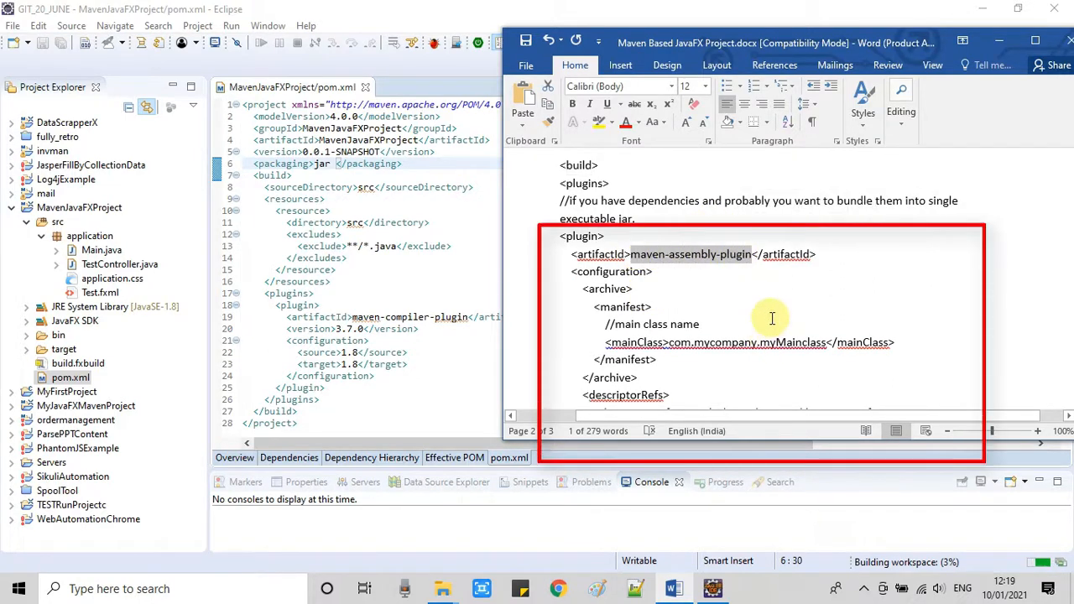
{"action": "mouse_move", "coordinate": [685, 273]}
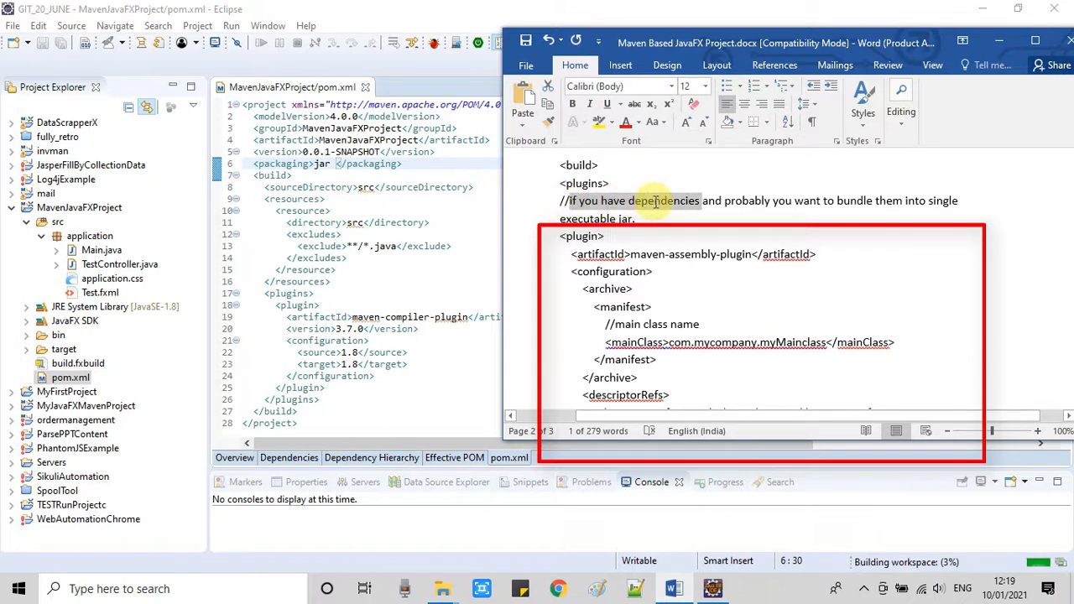
{"action": "mouse_move", "coordinate": [730, 200]}
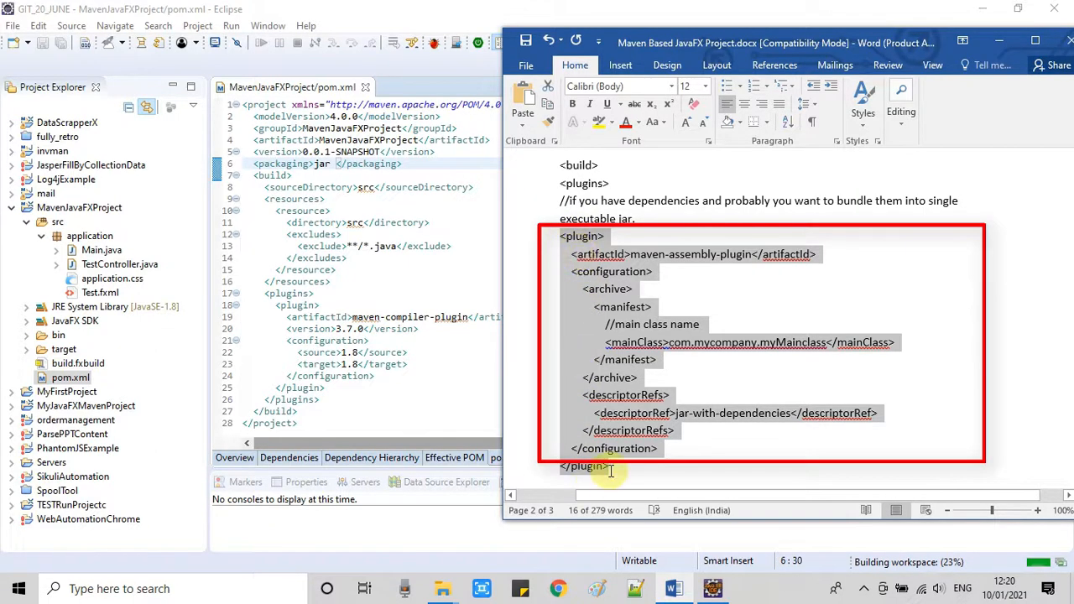
{"action": "scroll", "scroll_direction": "down", "scroll_amount": 3}
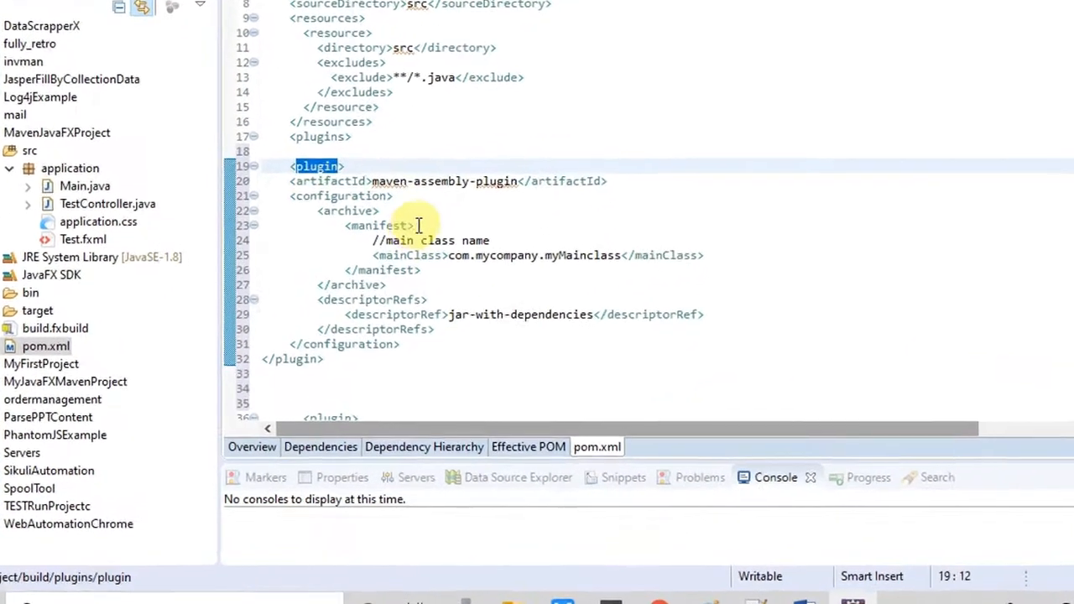
Step: Delete the //main class name comment from the pasted assembly plugin manifest
{"action": "double_click", "coordinate": [445, 180]}
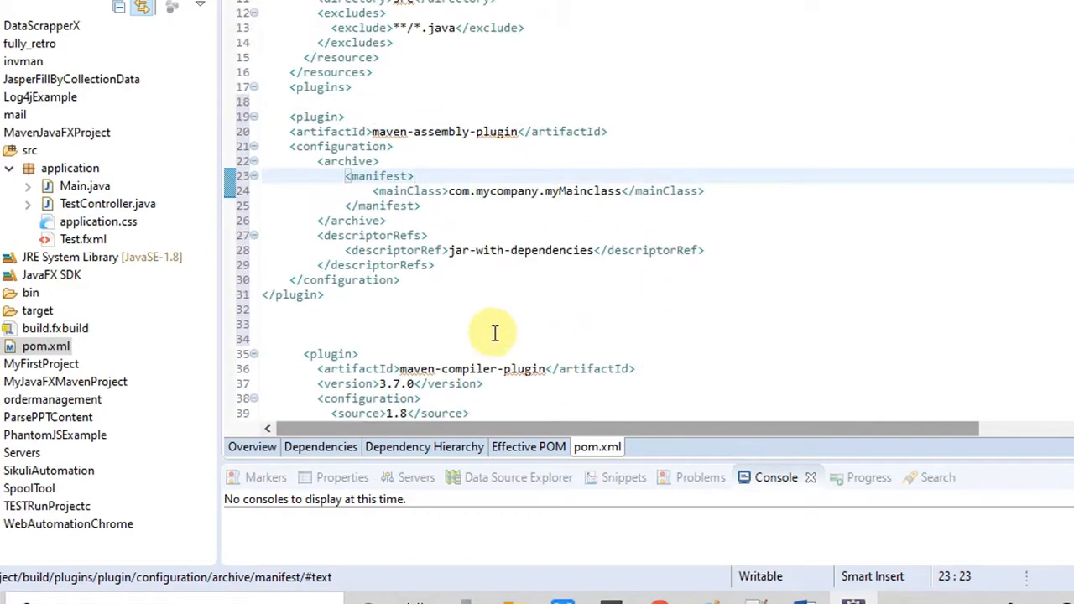
{"action": "scroll", "scroll_direction": "down", "scroll_amount": 3}
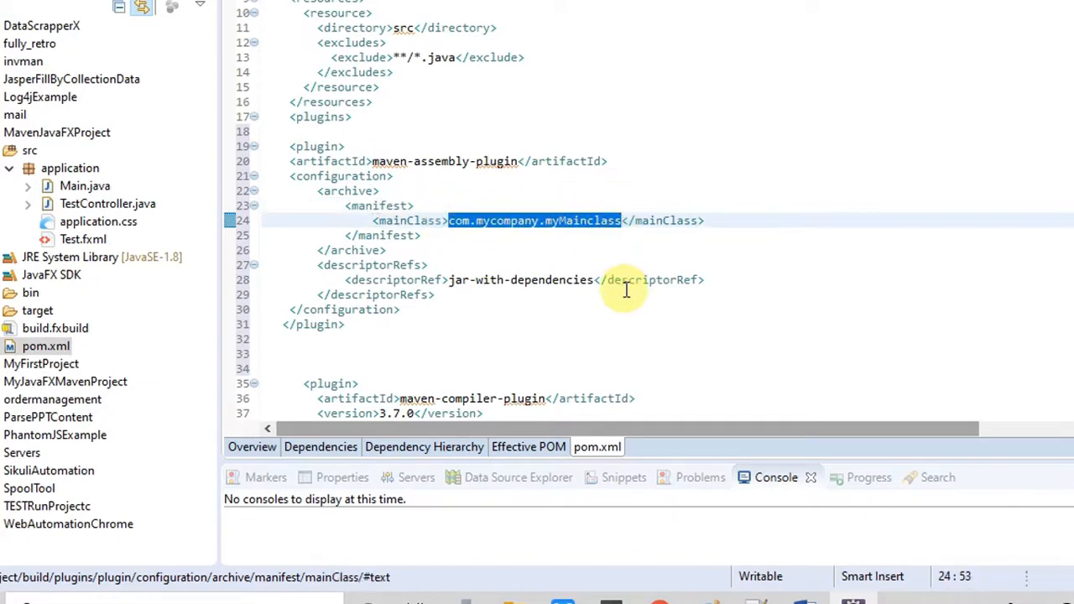
{"action": "mouse_move", "coordinate": [609, 227]}
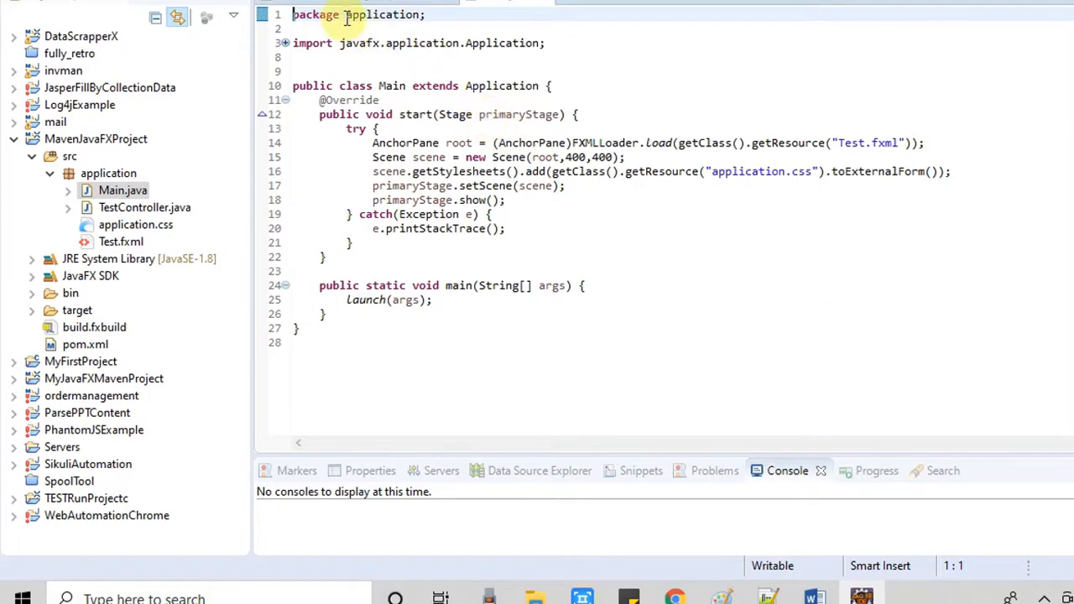
Step: Change the assembly plugin's <mainClass> to application.Main, removing the com. prefix
{"action": "double_click", "coordinate": [382, 14]}
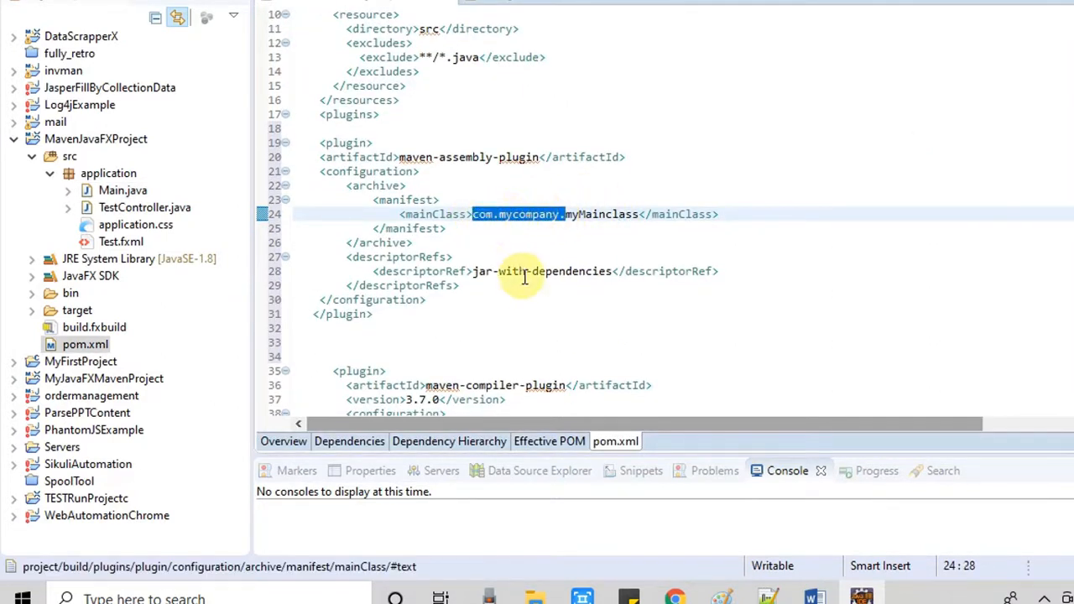
{"action": "type", "text": "application"}
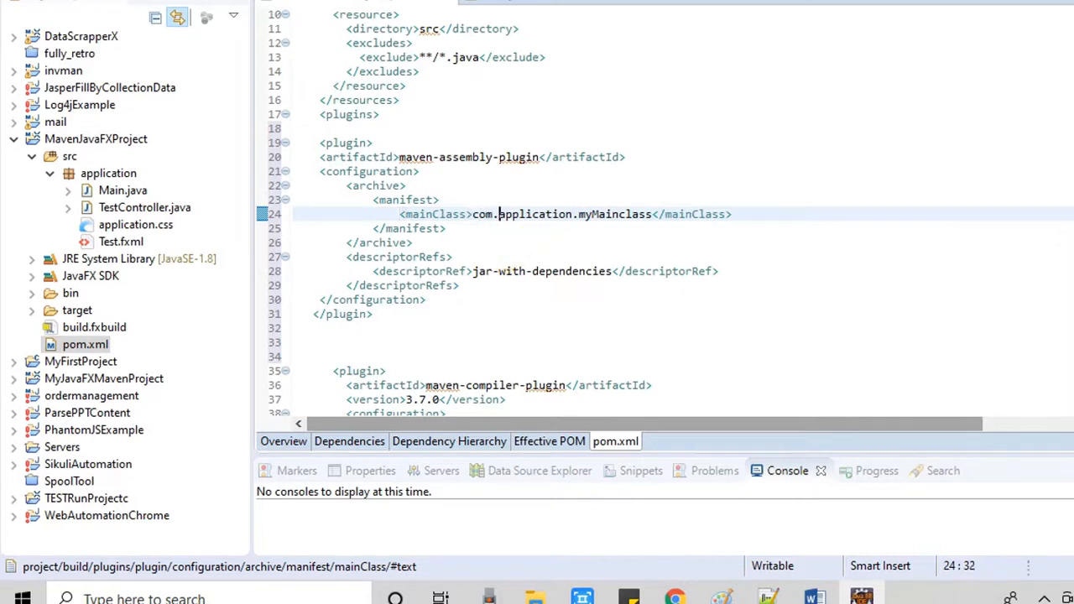
{"action": "key", "text": "BackSpace"}
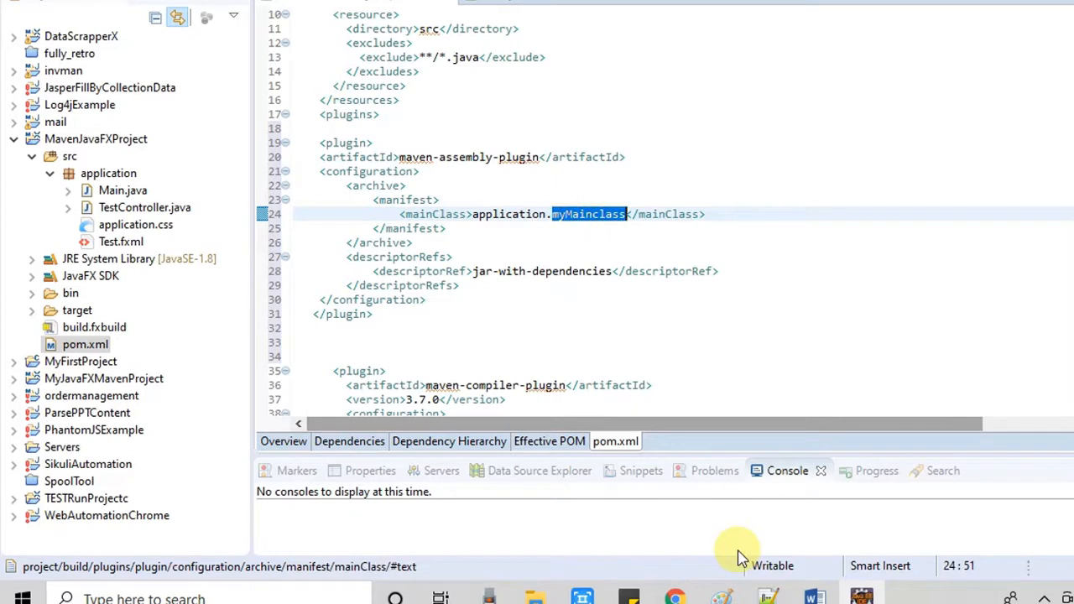
{"action": "type", "text": "Main"}
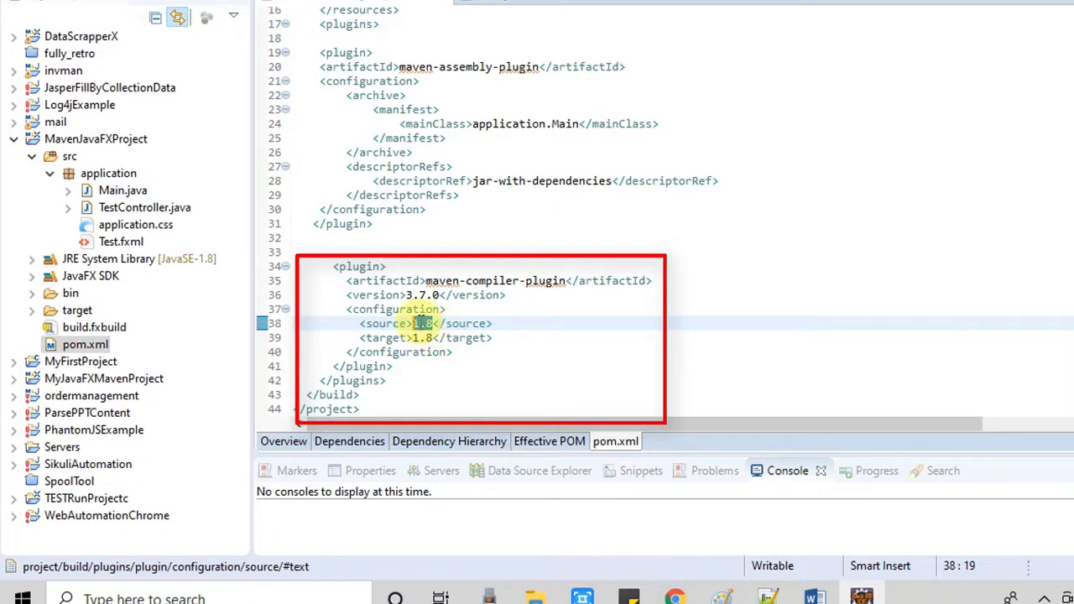
Step: Check the maven-compiler-plugin source and target 1.8 in pom.xml against the notes
{"action": "left_click", "coordinate": [426, 338]}
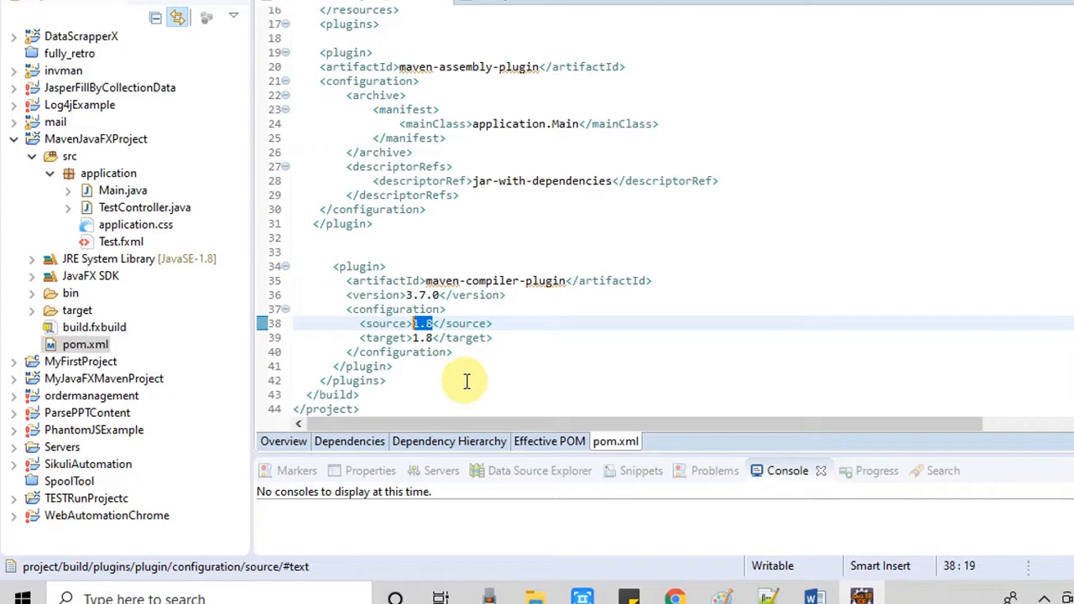
{"action": "mouse_move", "coordinate": [489, 345]}
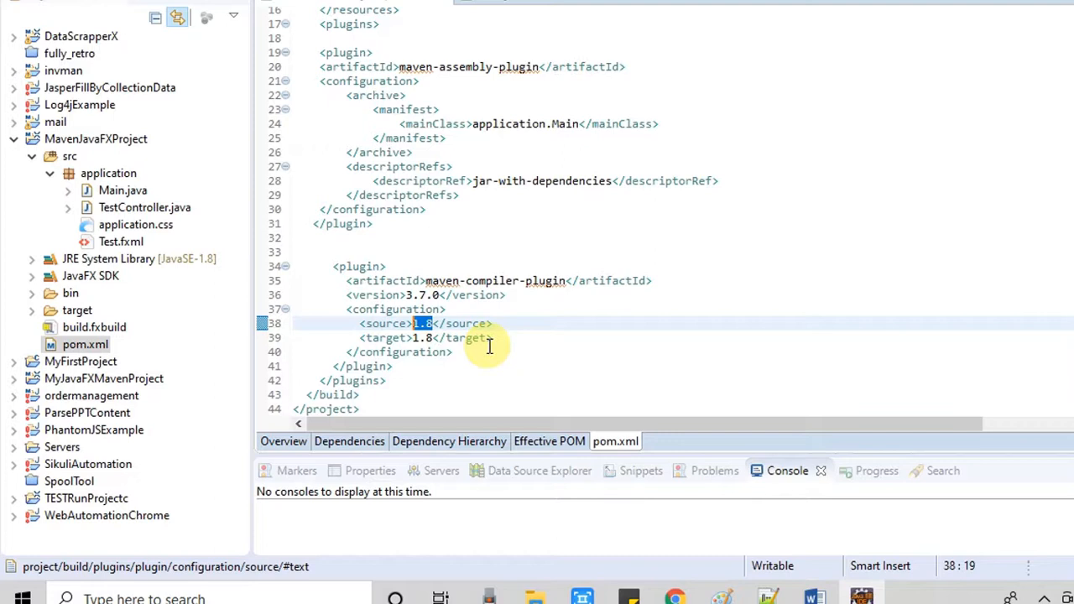
{"action": "mouse_move", "coordinate": [482, 336]}
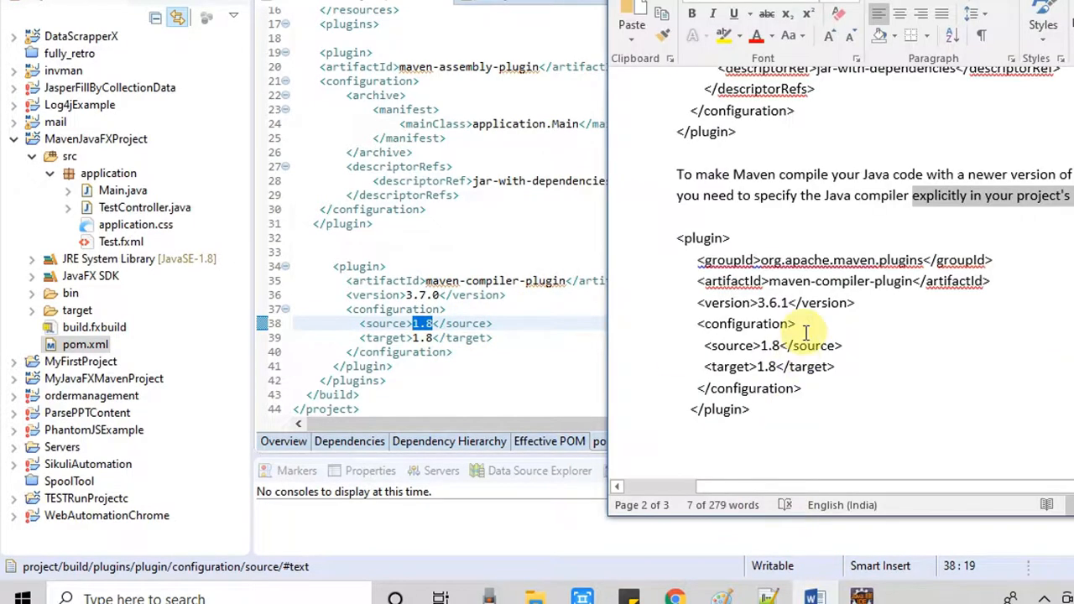
{"action": "scroll", "scroll_direction": "down", "scroll_amount": 3}
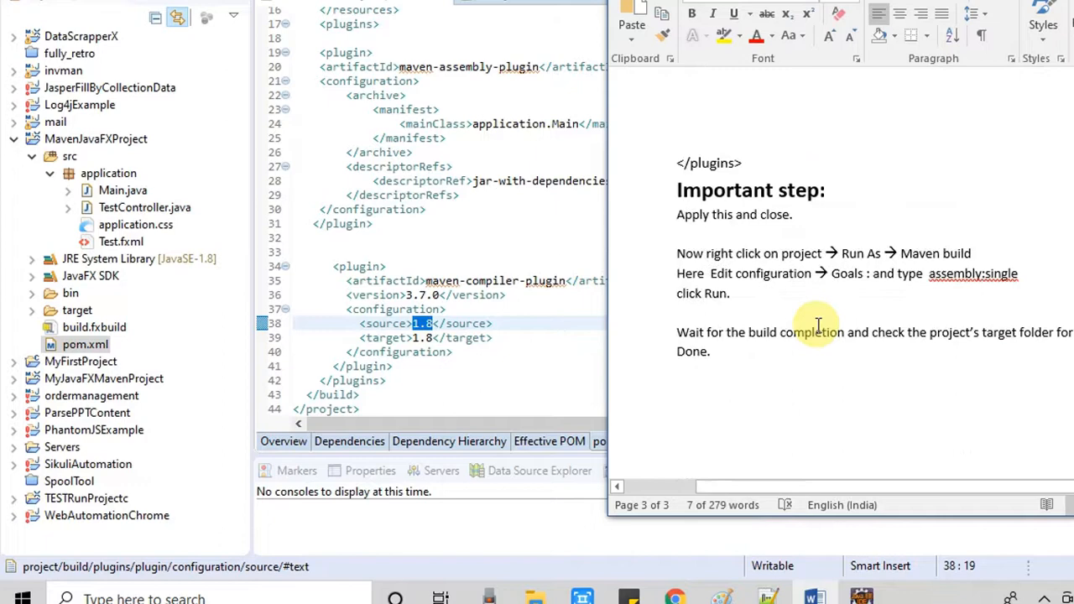
{"action": "scroll", "scroll_direction": "up", "scroll_amount": 3}
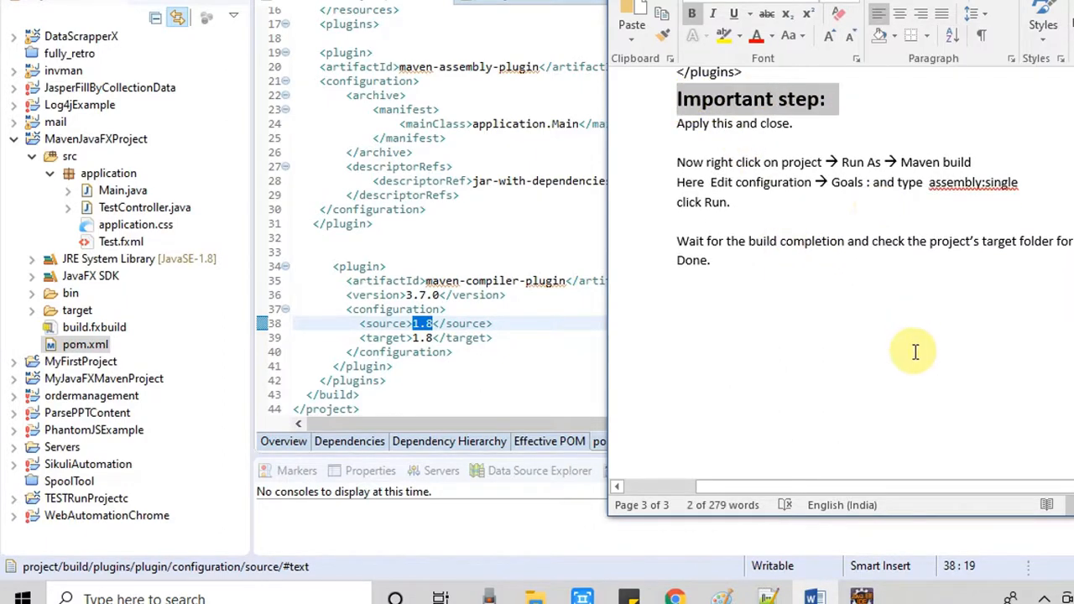
{"action": "mouse_move", "coordinate": [882, 314]}
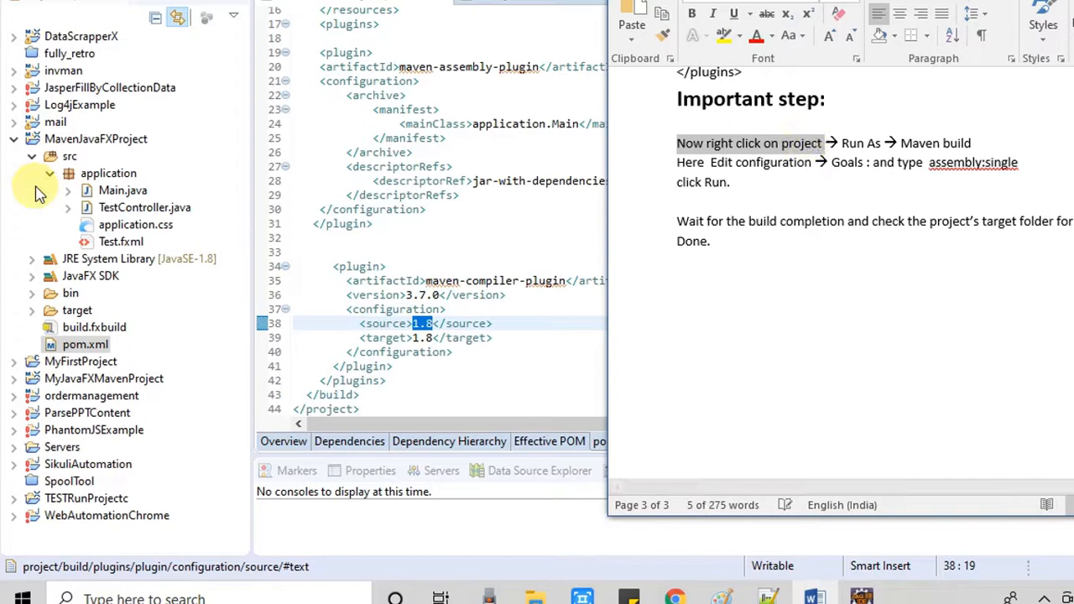
Step: Run MavenJavaFXProject as a Maven build with goal assembly:single, applying the configuration
{"action": "left_click", "coordinate": [95, 139]}
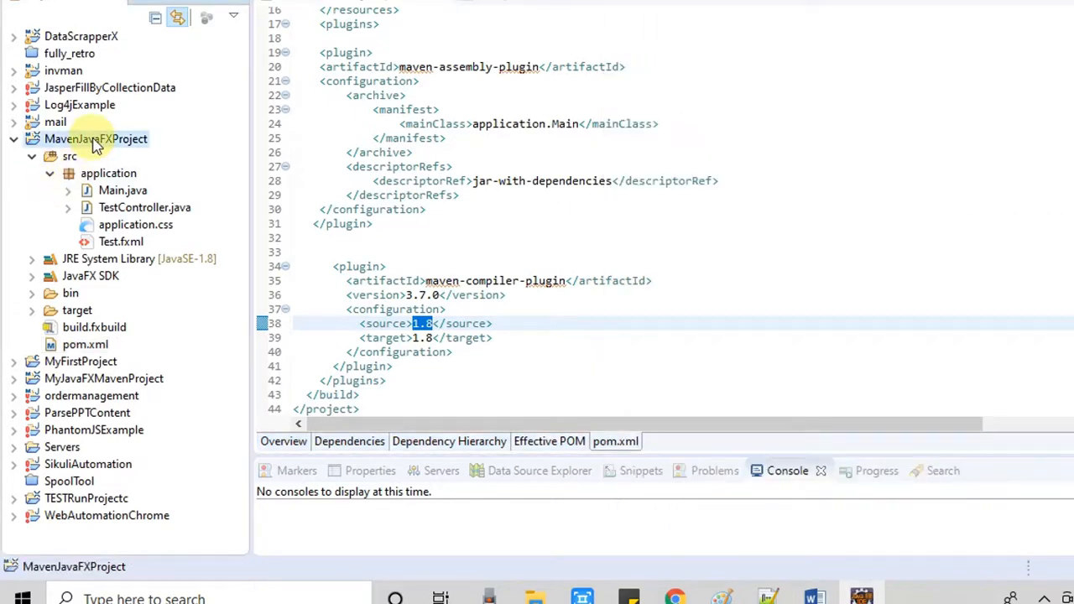
{"action": "right_click", "coordinate": [96, 139]}
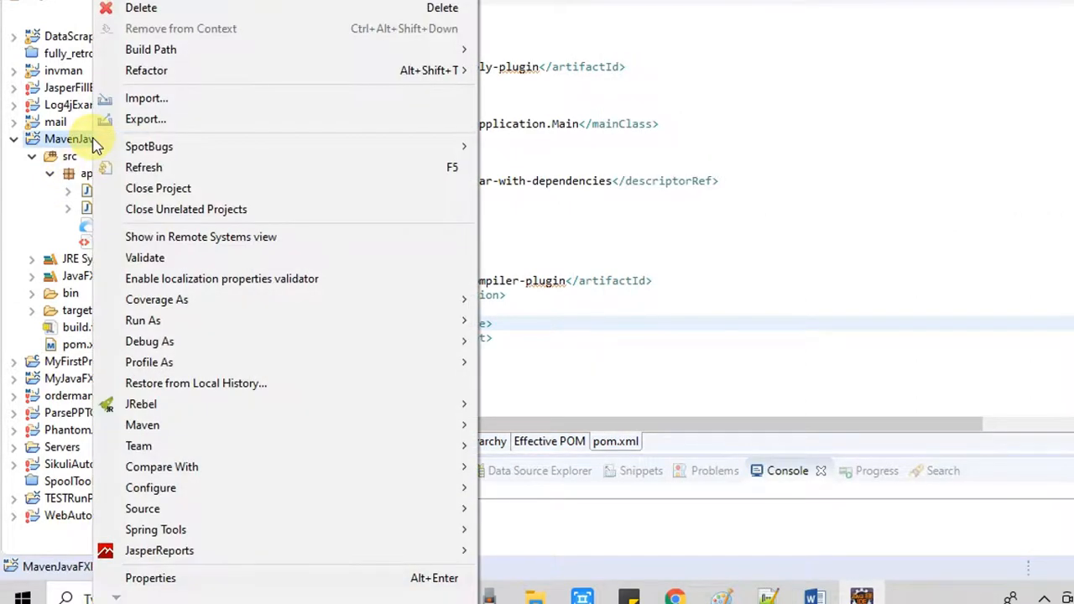
{"action": "mouse_move", "coordinate": [143, 320]}
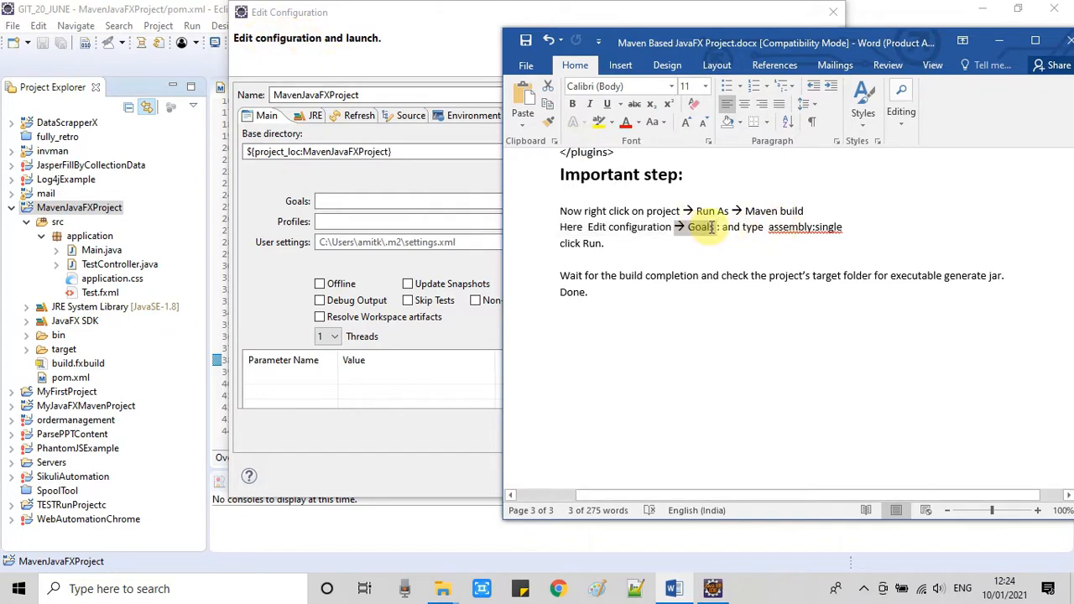
{"action": "left_click", "coordinate": [352, 201]}
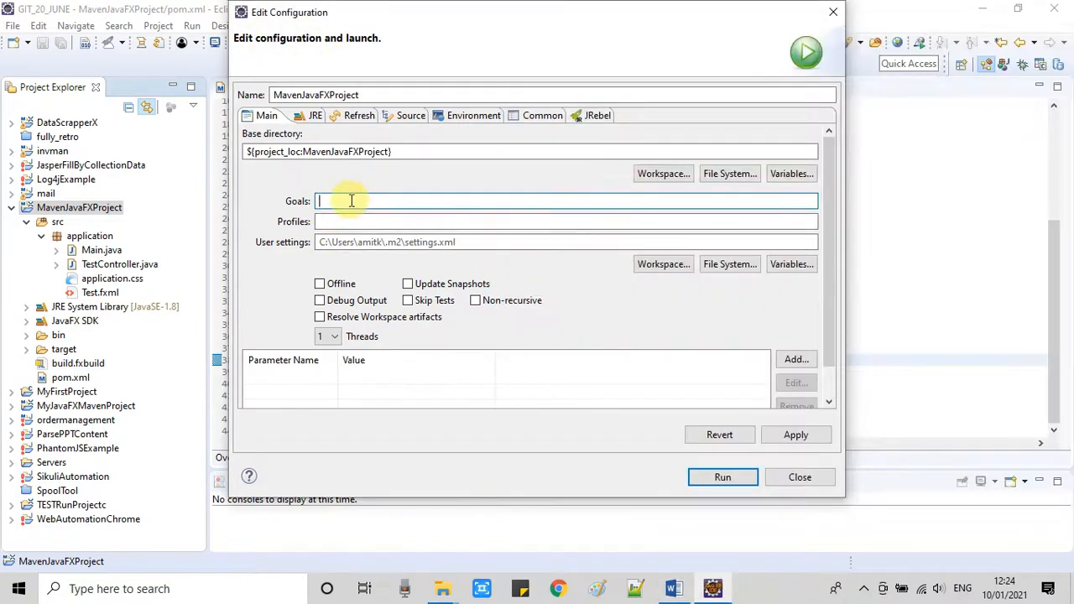
{"action": "left_click", "coordinate": [674, 589]}
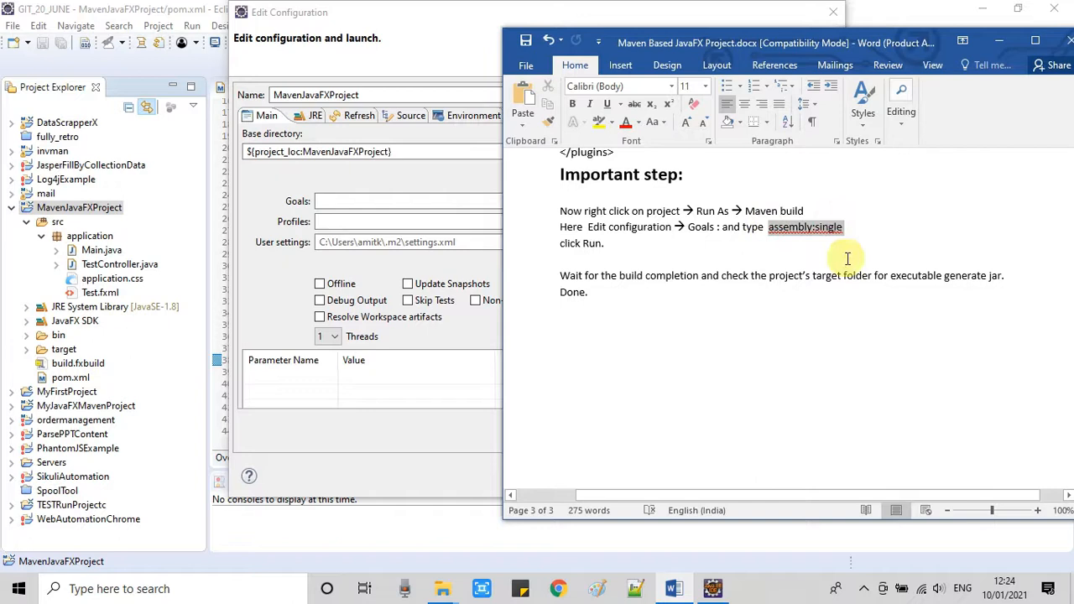
{"action": "left_click", "coordinate": [358, 201]}
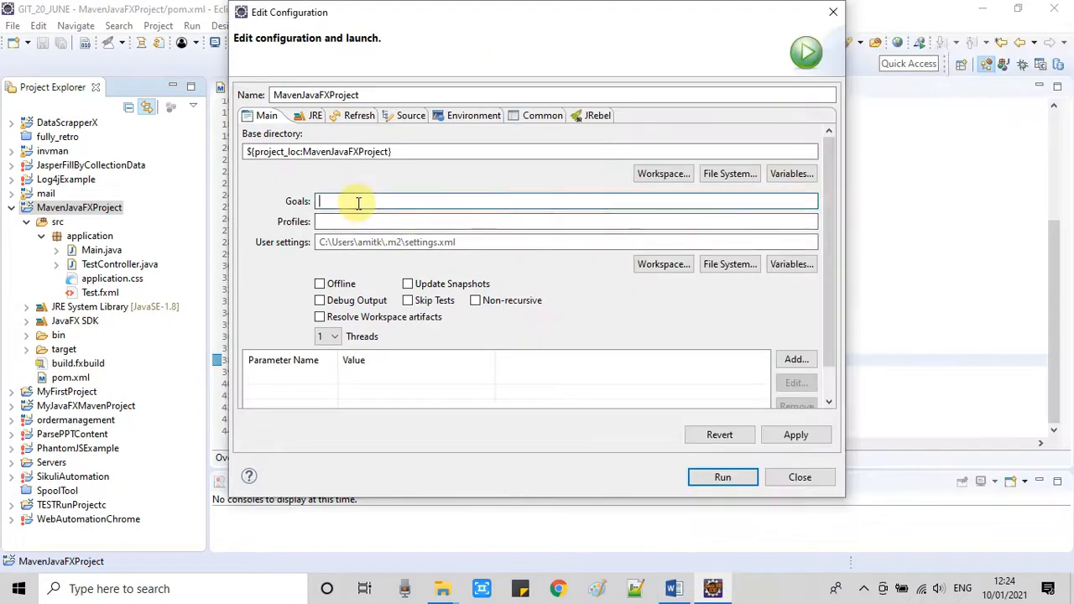
{"action": "type", "text": "assembly:single"}
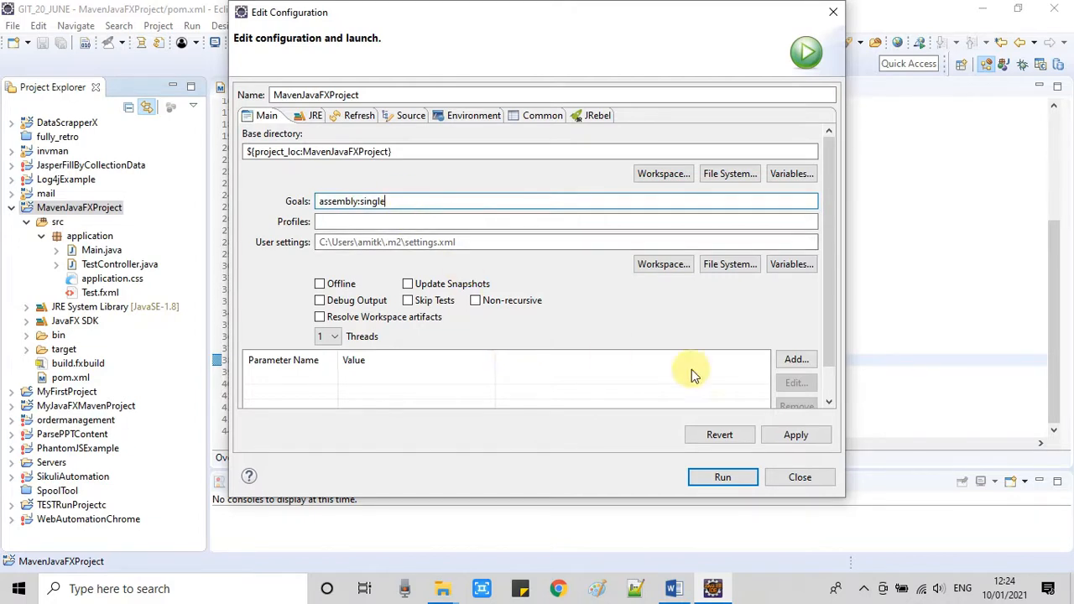
{"action": "left_click", "coordinate": [796, 434]}
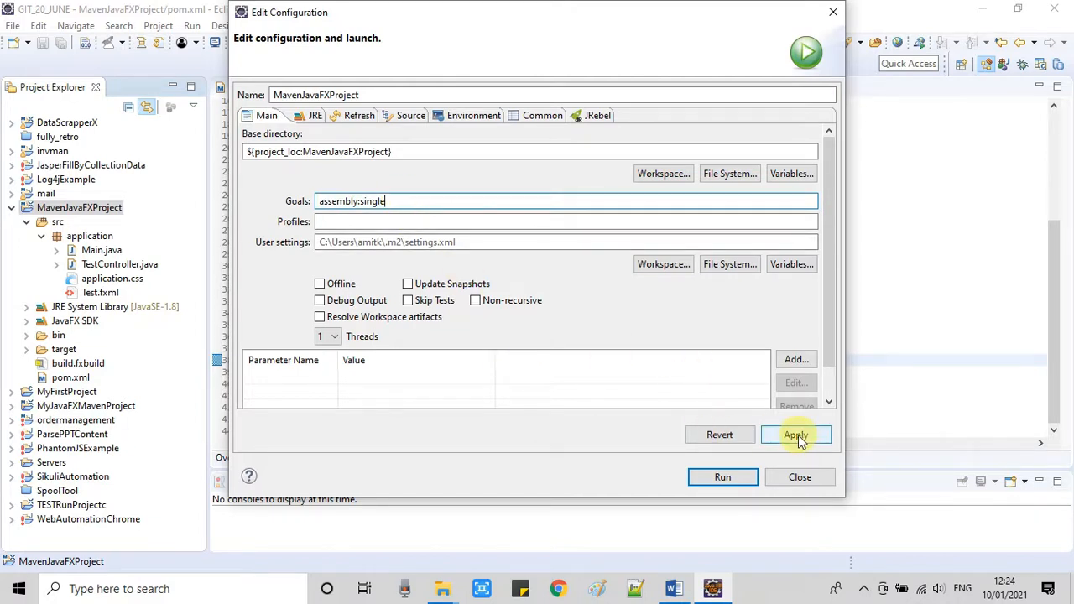
{"action": "left_click", "coordinate": [795, 435]}
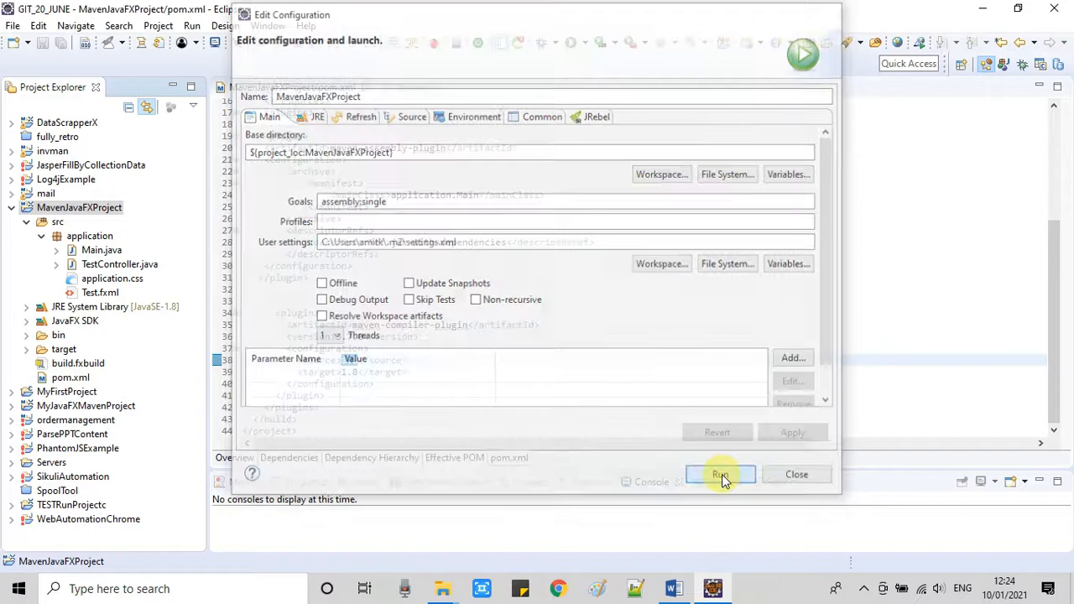
{"action": "left_click", "coordinate": [720, 474]}
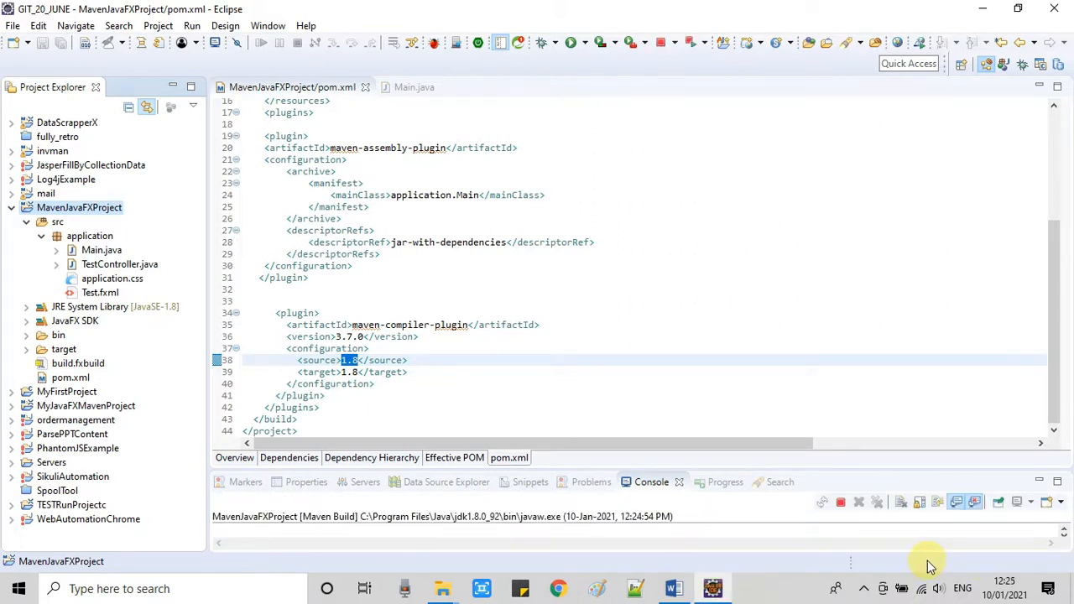
{"action": "mouse_move", "coordinate": [729, 468]}
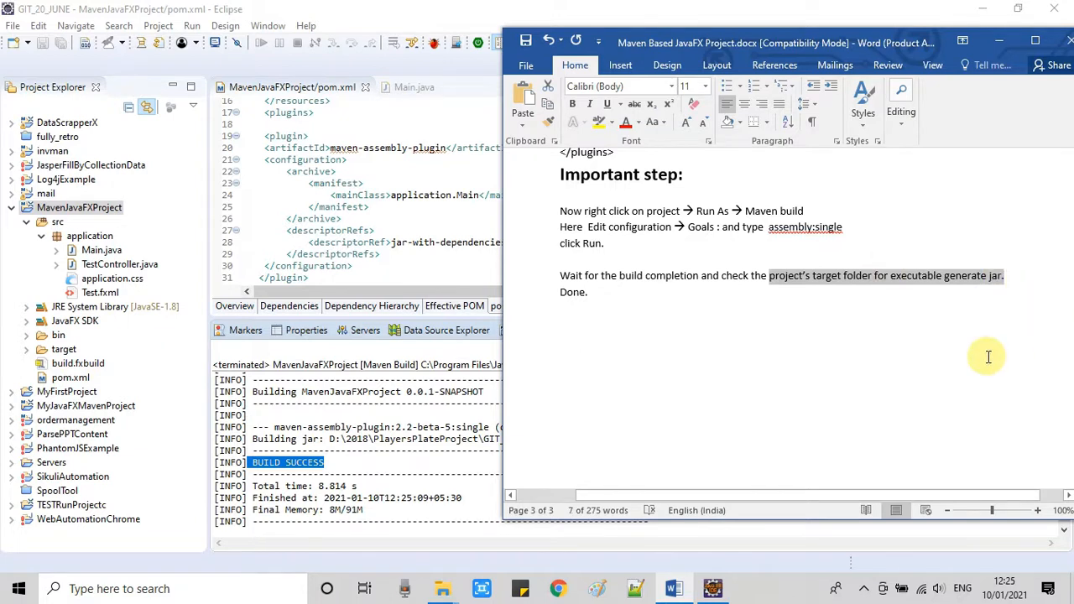
{"action": "mouse_move", "coordinate": [446, 330]}
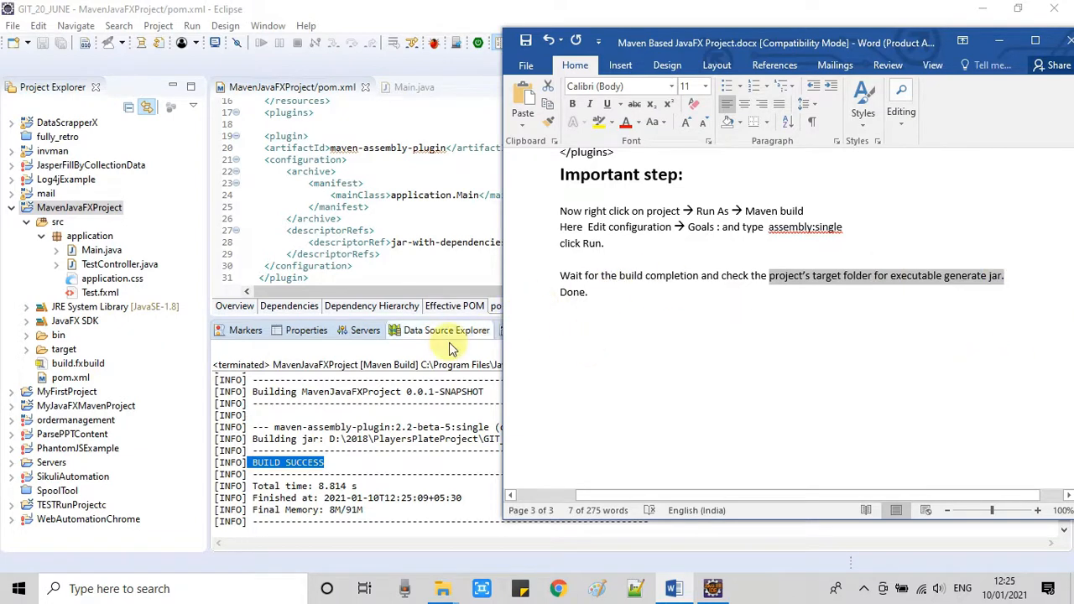
Step: Return to Eclipse once the console shows BUILD SUCCESS
{"action": "left_click", "coordinate": [79, 207]}
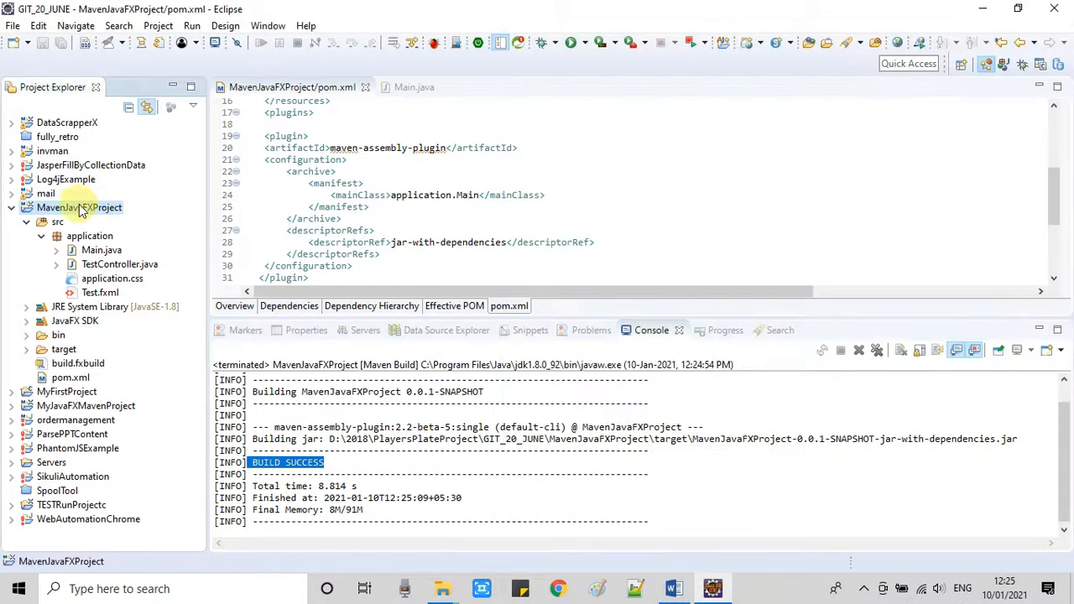
Step: Reveal the project location in File Explorer from MavenJavaFXProject's Properties
{"action": "right_click", "coordinate": [79, 207]}
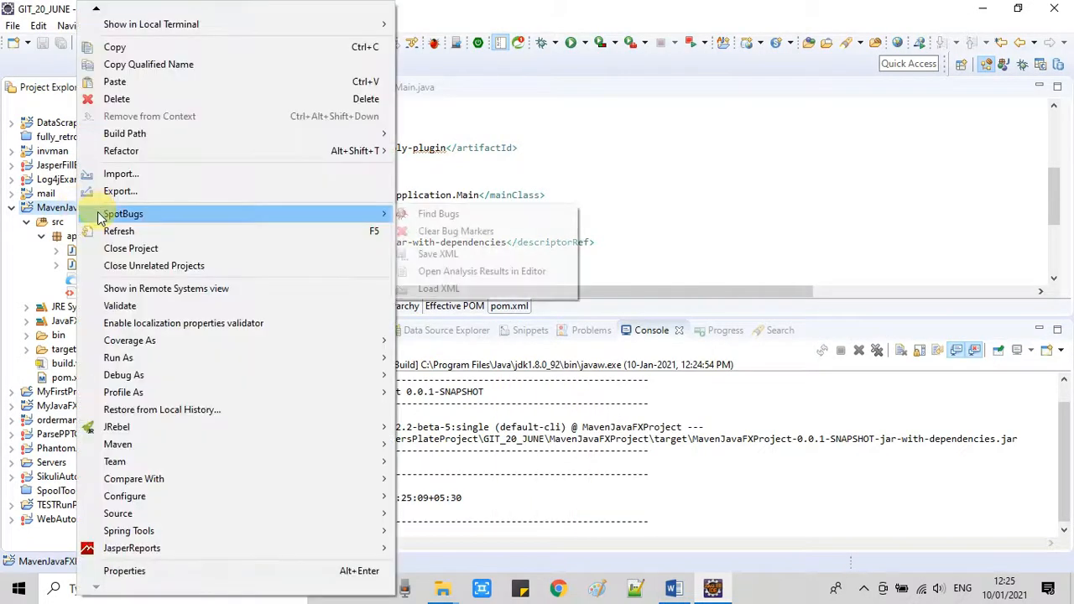
{"action": "mouse_move", "coordinate": [147, 571]}
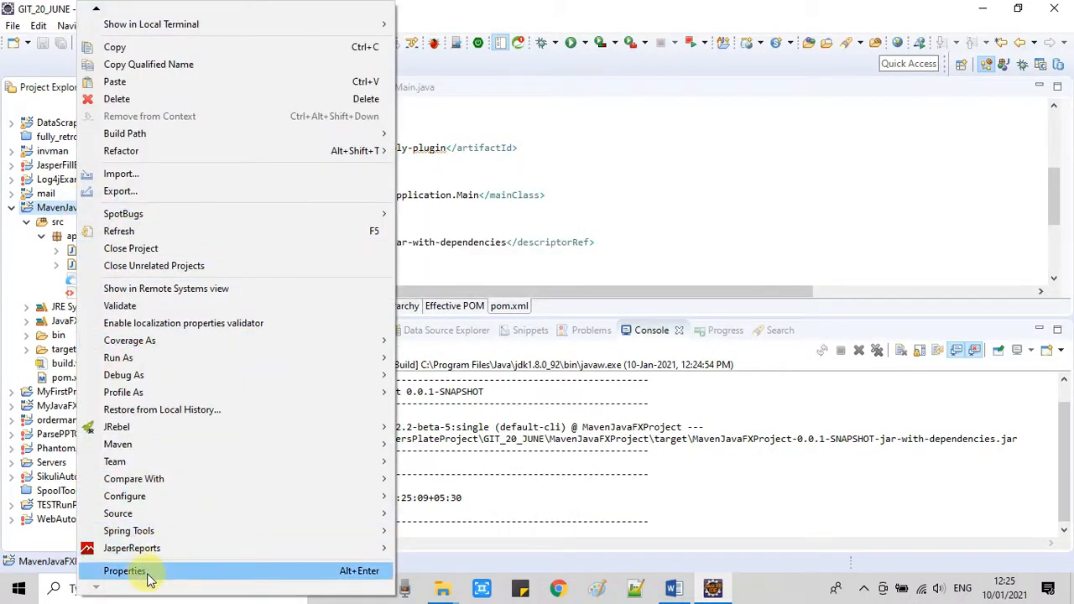
{"action": "left_click", "coordinate": [124, 570]}
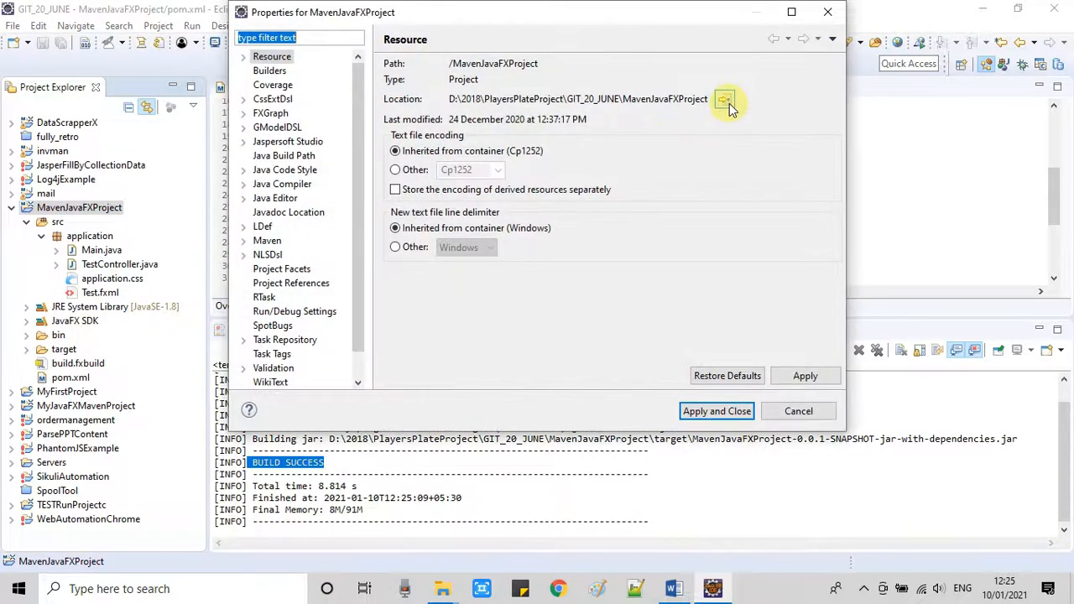
{"action": "left_click", "coordinate": [726, 99]}
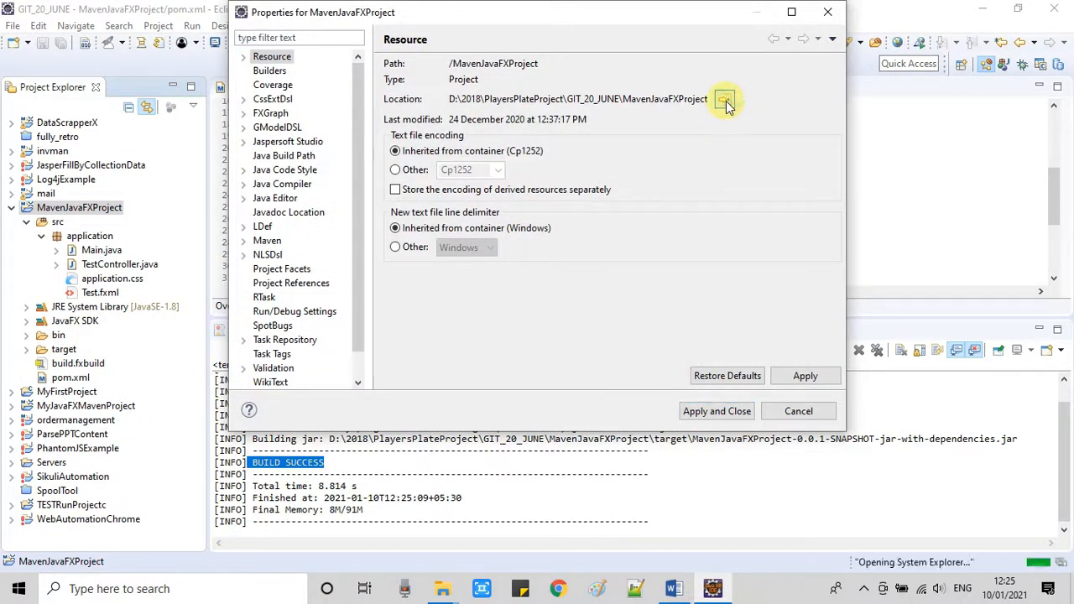
{"action": "left_click", "coordinate": [724, 98]}
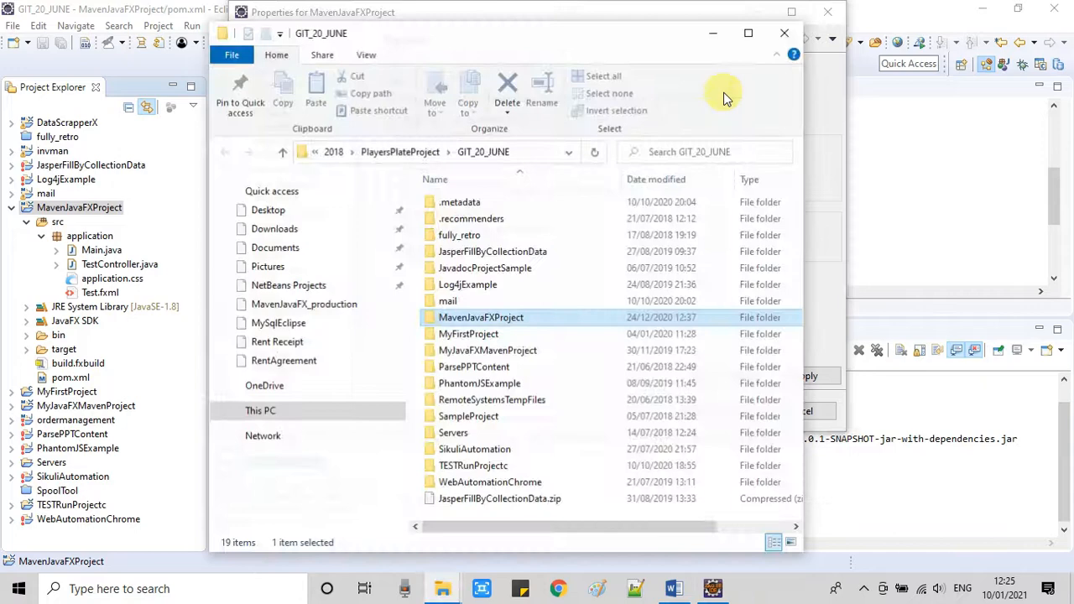
Step: Browse into MavenJavaFXProject's target folder and select MavenJavaFXProject-0.0.1-SNAPSHOT-jar-with-dependencies.jar
{"action": "double_click", "coordinate": [481, 318]}
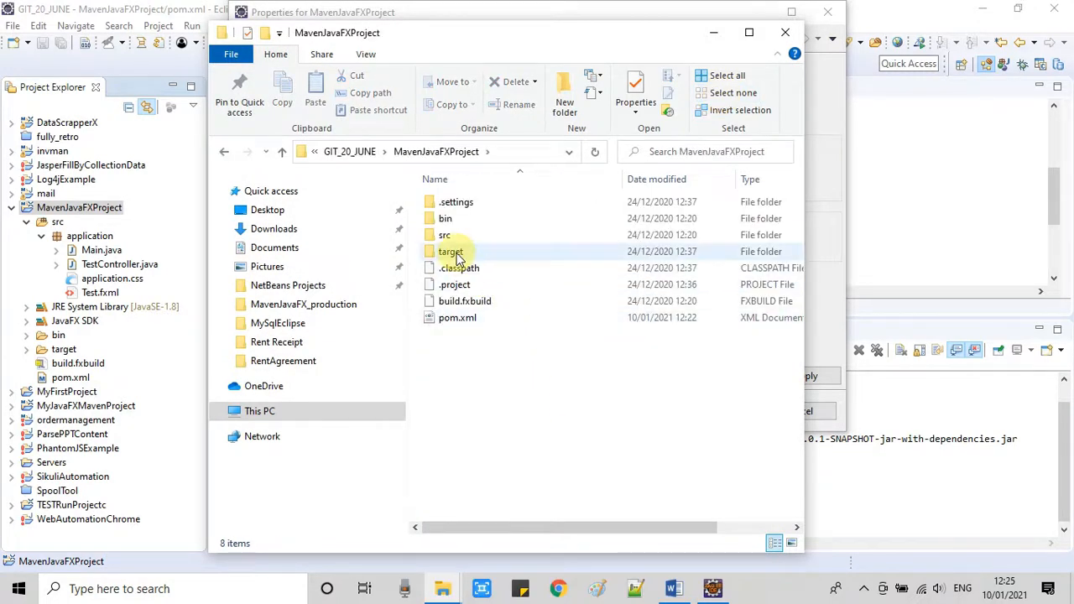
{"action": "double_click", "coordinate": [451, 252]}
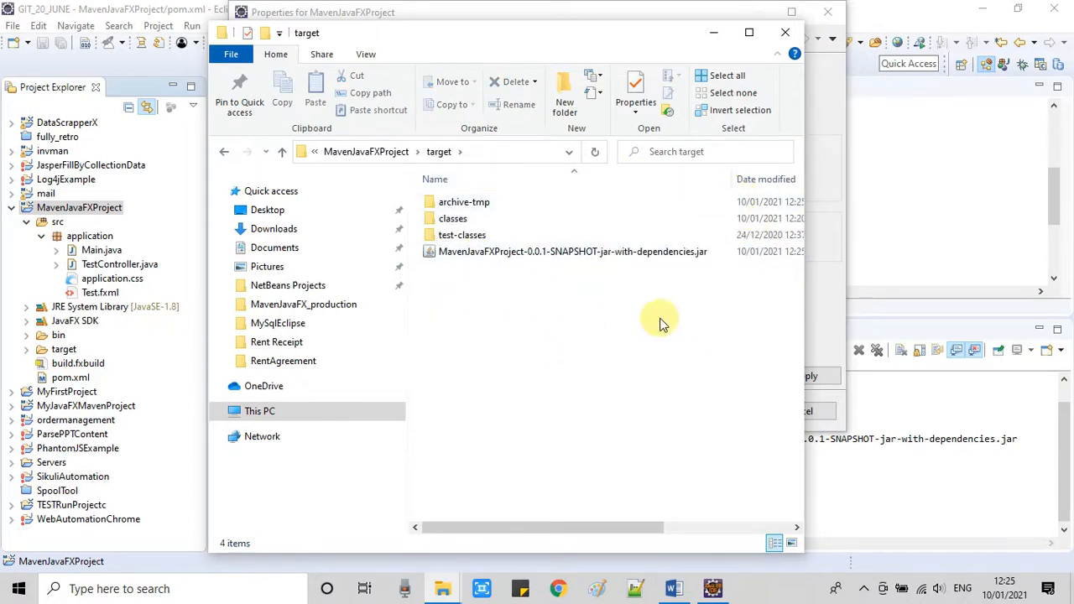
{"action": "left_click", "coordinate": [572, 251]}
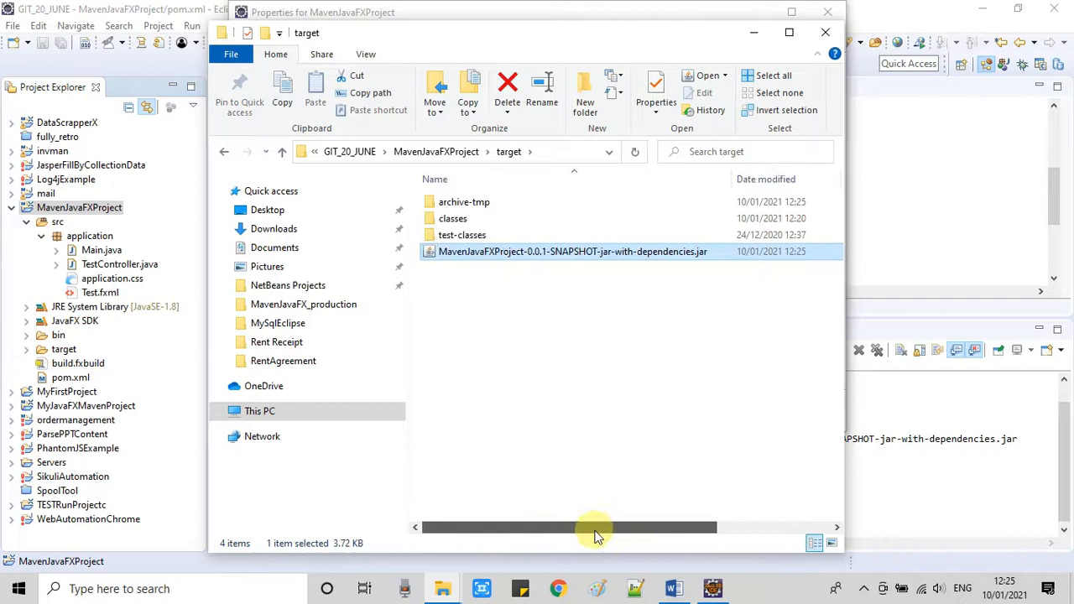
{"action": "mouse_move", "coordinate": [529, 252]}
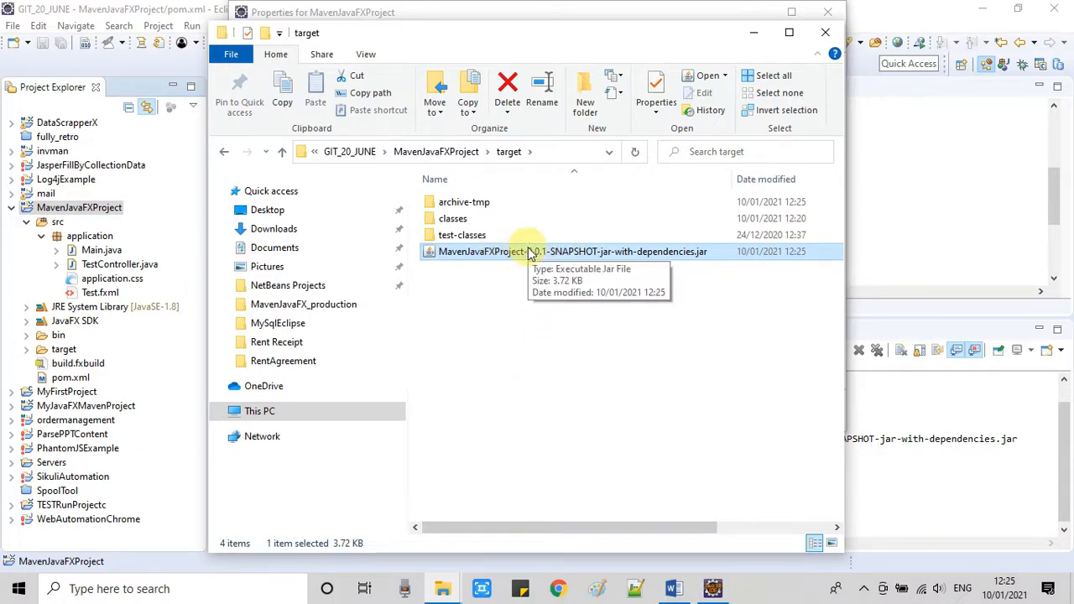
{"action": "mouse_move", "coordinate": [520, 256]}
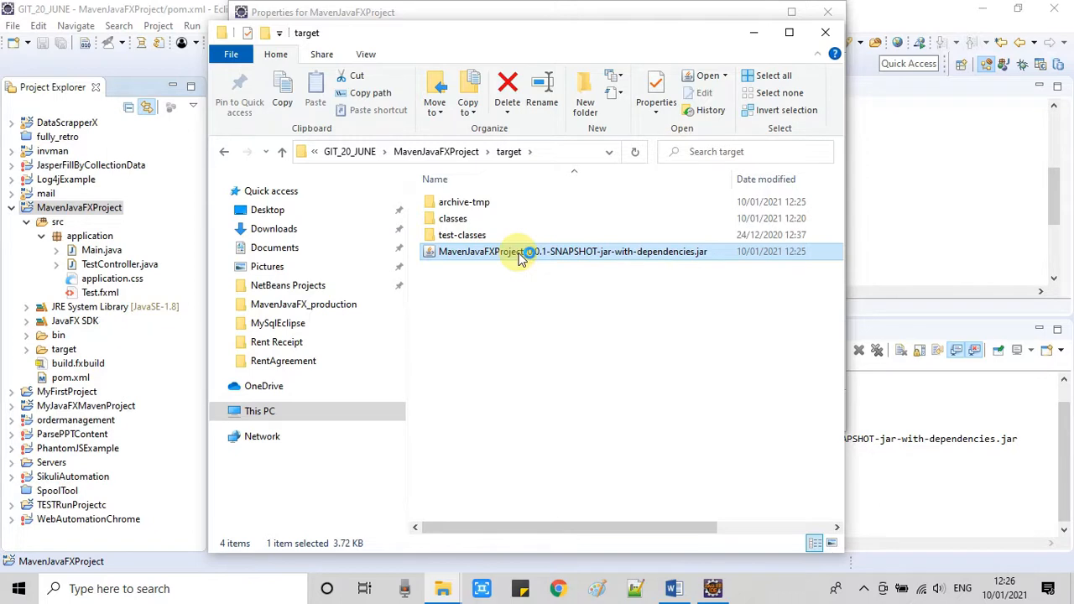
Step: Launch the jar-with-dependencies file to bring up the Java app chooser
{"action": "double_click", "coordinate": [521, 252]}
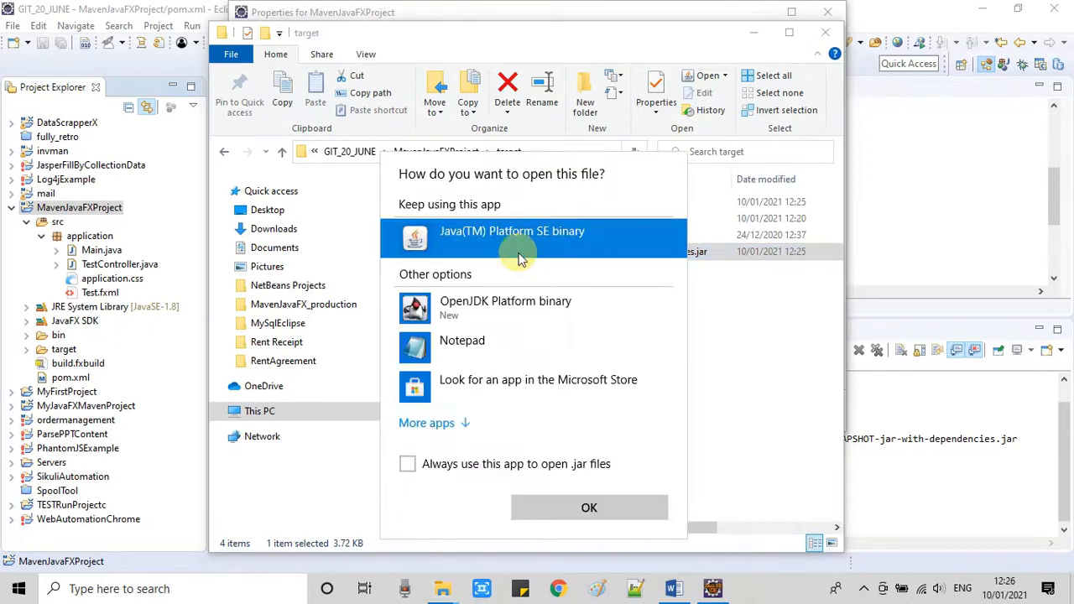
{"action": "mouse_move", "coordinate": [546, 181]}
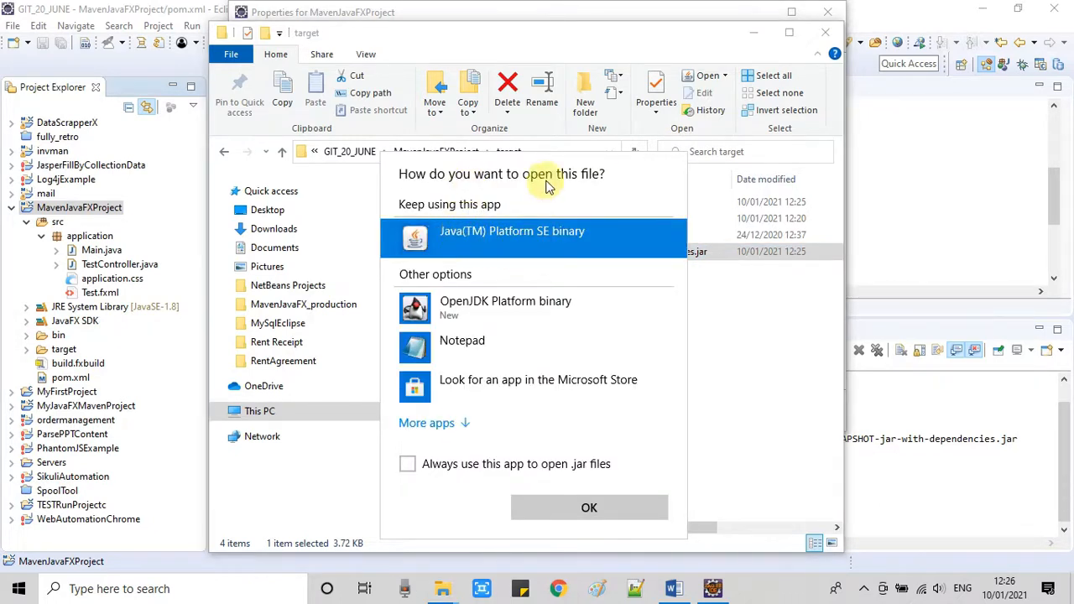
{"action": "mouse_move", "coordinate": [598, 420]}
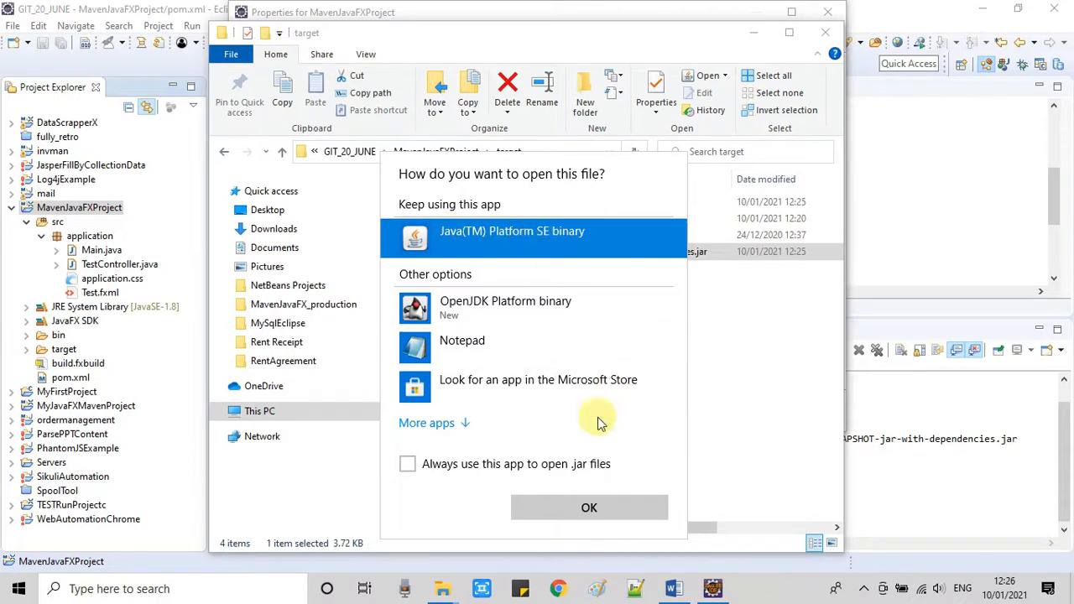
{"action": "mouse_move", "coordinate": [537, 308]}
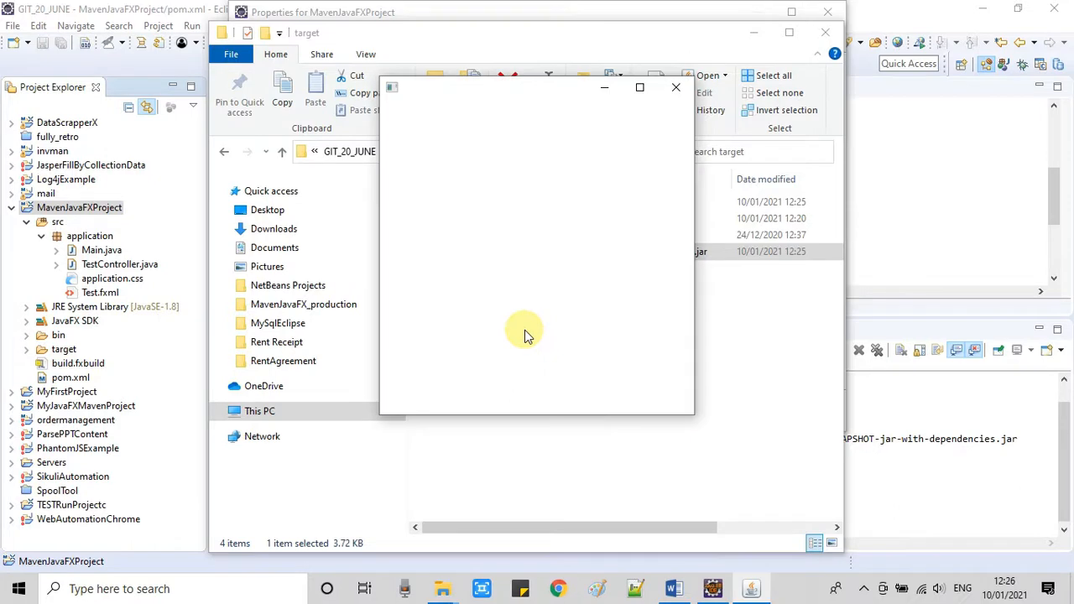
{"action": "mouse_move", "coordinate": [555, 79]}
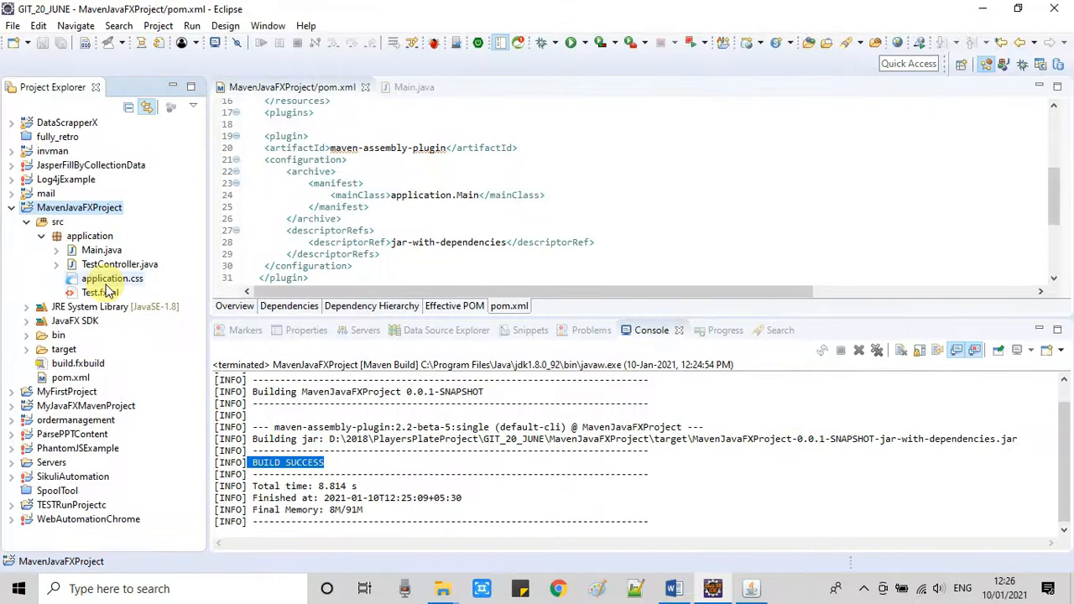
Step: Open Test.fxml from the Project Explorer to view its empty AnchorPane
{"action": "double_click", "coordinate": [94, 292]}
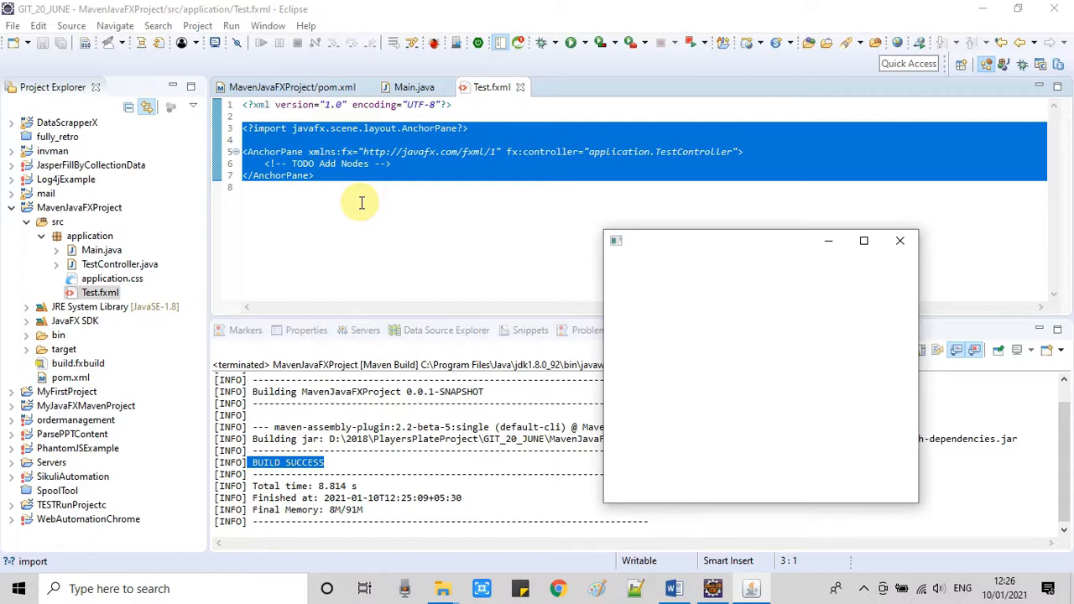
{"action": "mouse_move", "coordinate": [733, 277]}
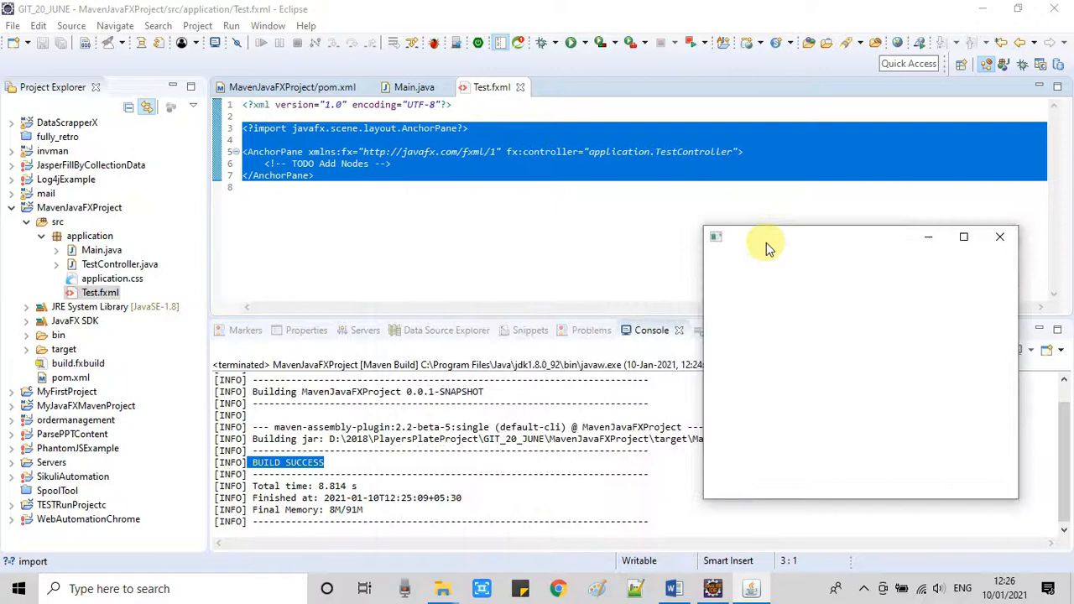
{"action": "mouse_move", "coordinate": [831, 374]}
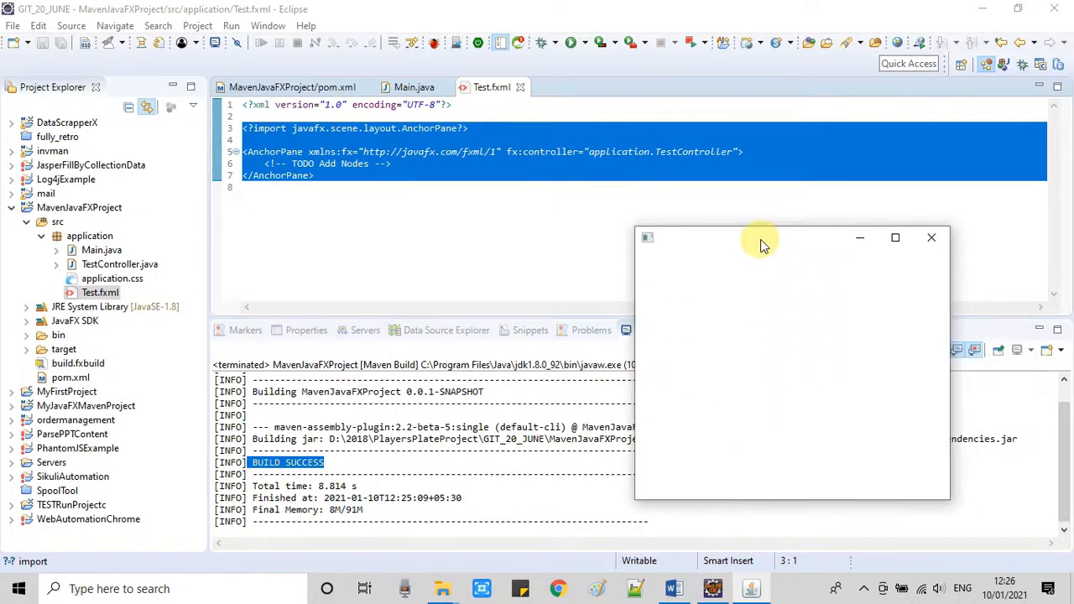
{"action": "mouse_move", "coordinate": [800, 396]}
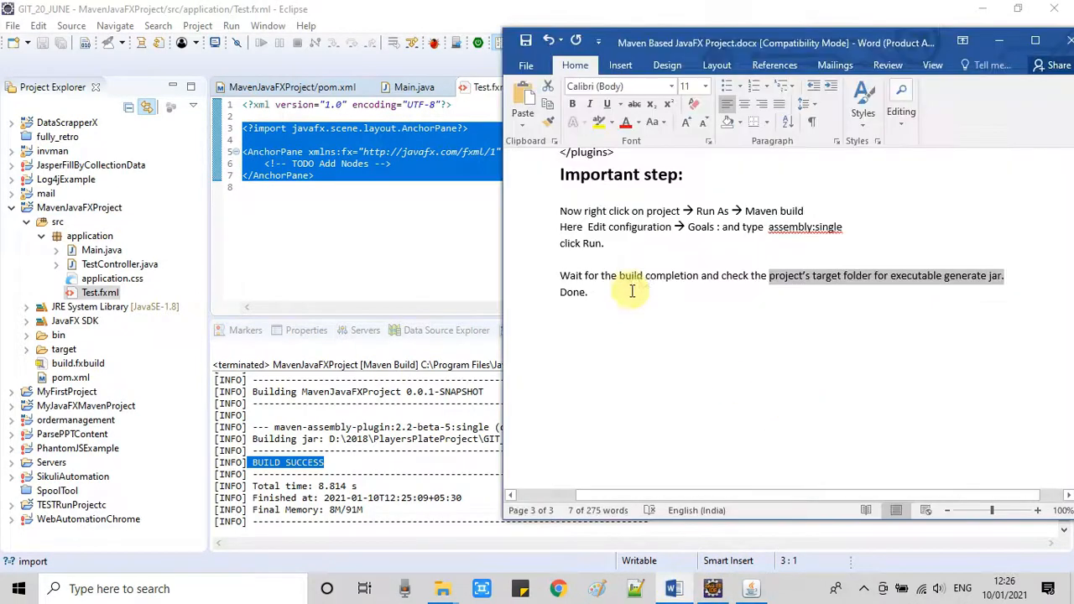
Step: Minimize the Word Executable Jar Export notes and close the blank JavaFX window
{"action": "scroll", "scroll_direction": "down", "scroll_amount": 3}
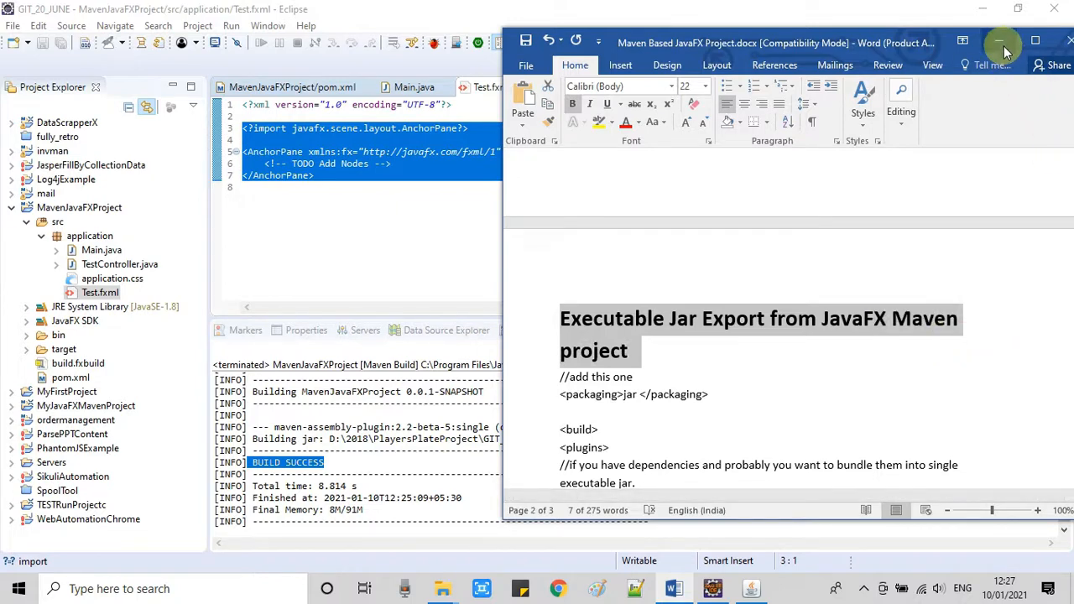
{"action": "left_click", "coordinate": [1004, 43]}
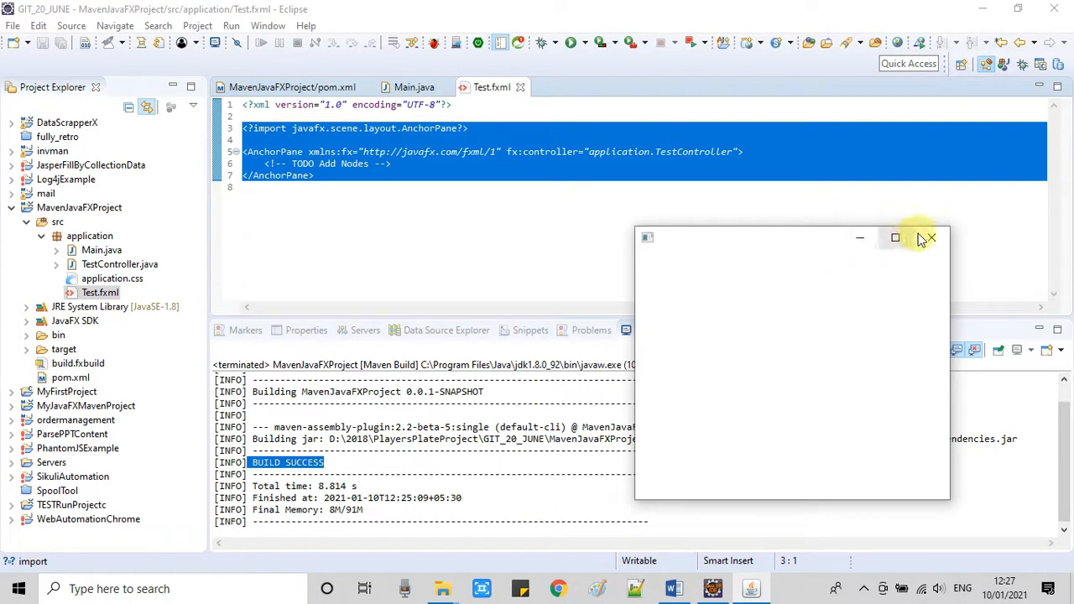
{"action": "left_click", "coordinate": [931, 239]}
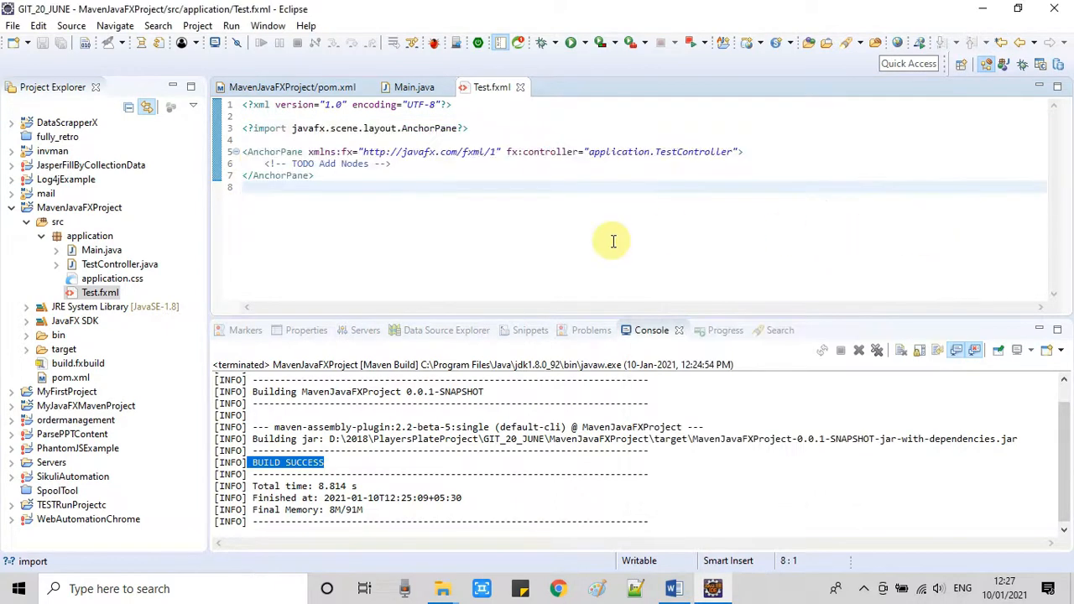